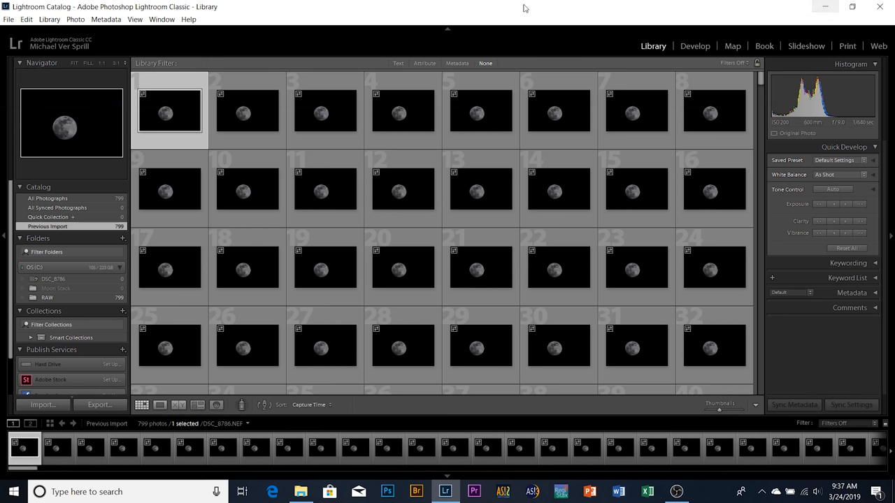
mouse_move(614, 42)
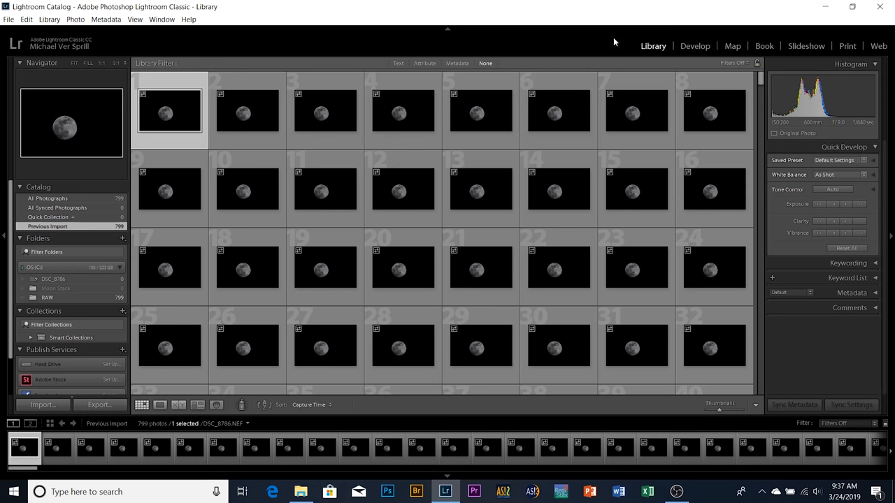
Step: Open the first moon frame in the Develop module and change the zoom to inspect it
left_click(694, 45)
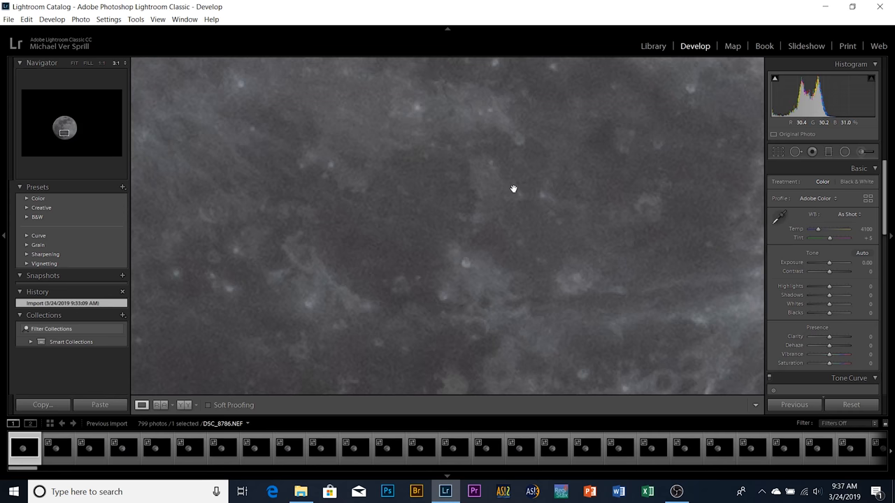
left_click(75, 63)
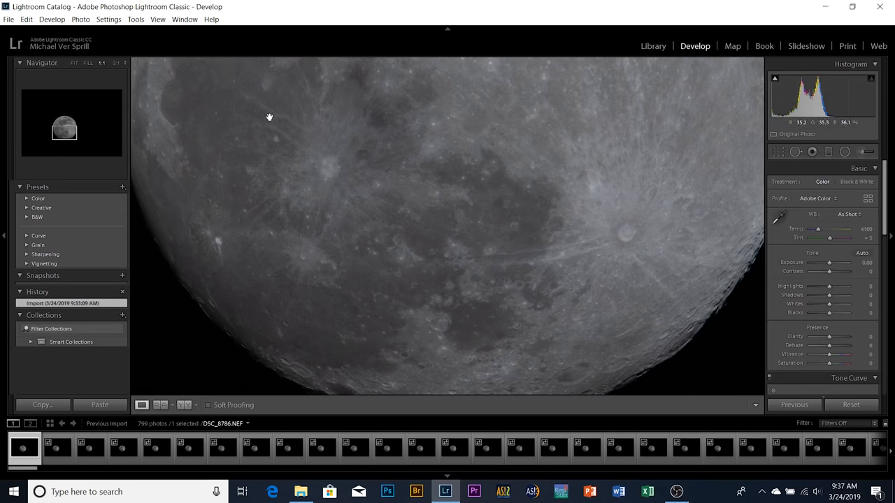
Step: Crop the moon photo to a 1x1 square framed tightly around the moon
left_click(777, 152)
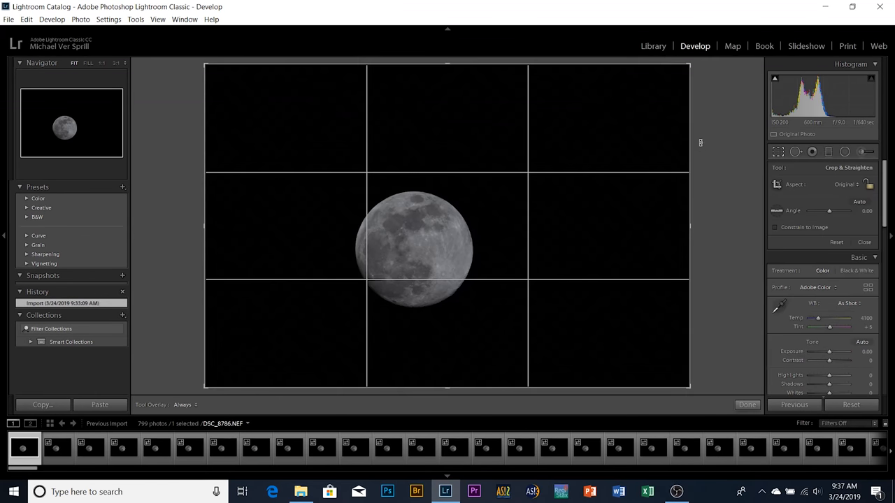
left_click(844, 184)
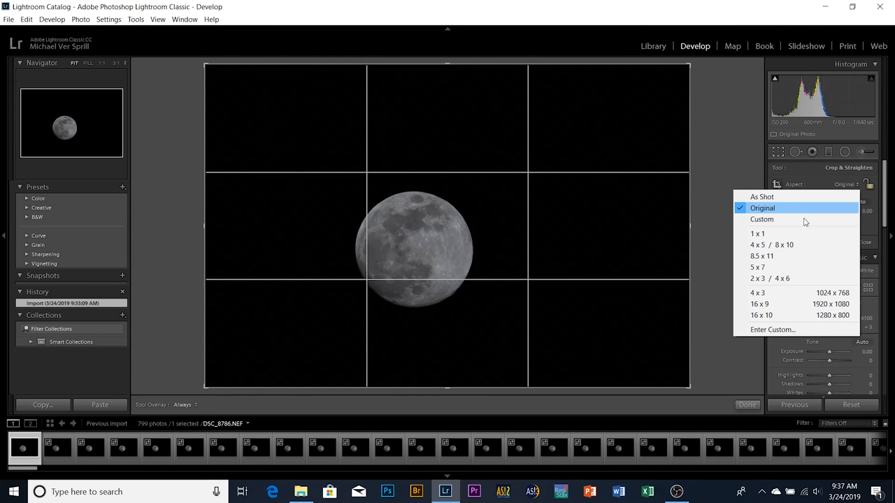
left_click(757, 234)
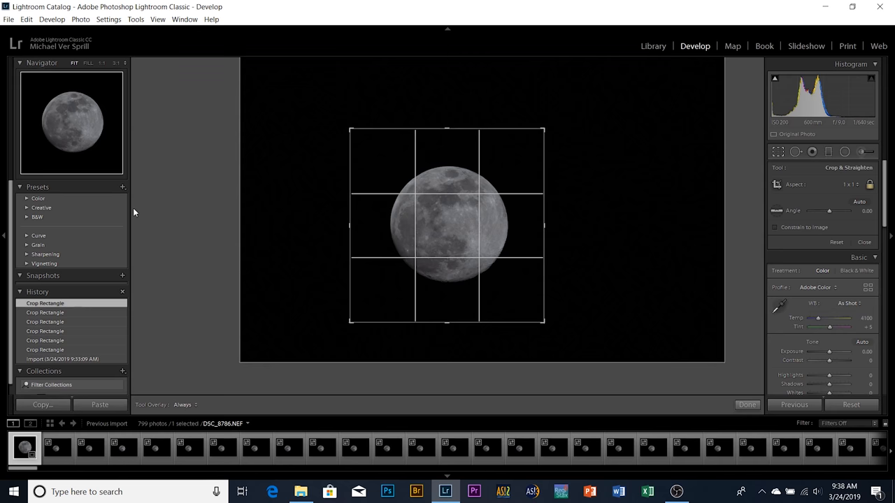
left_click(747, 405)
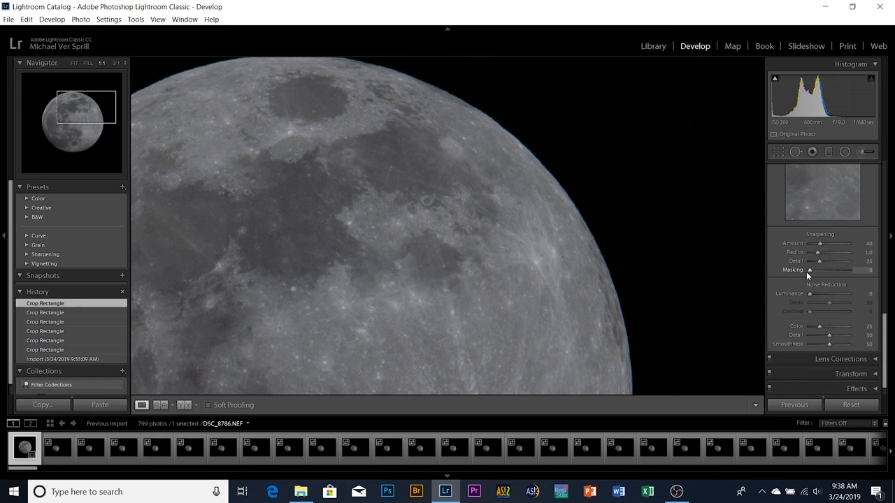
mouse_move(820, 245)
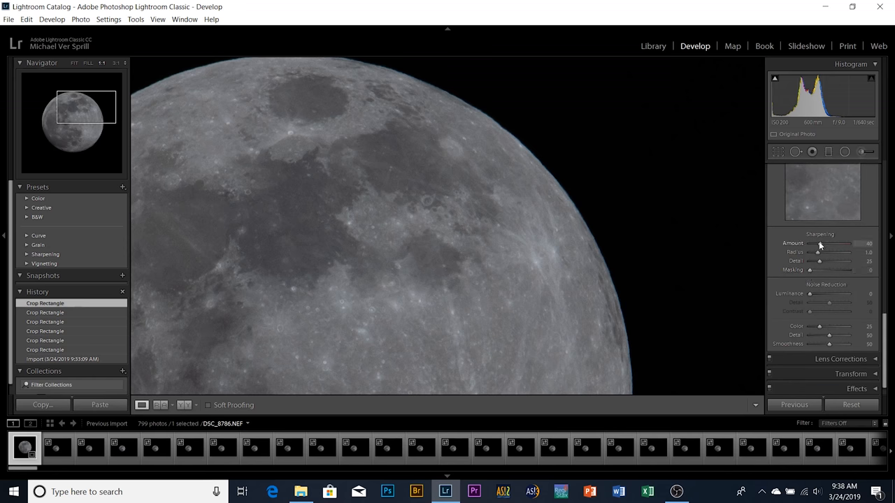
Step: Set Sharpening Amount to 55 and enable Remove Chromatic Aberration in Lens Corrections
left_click_drag(819, 245, 828, 245)
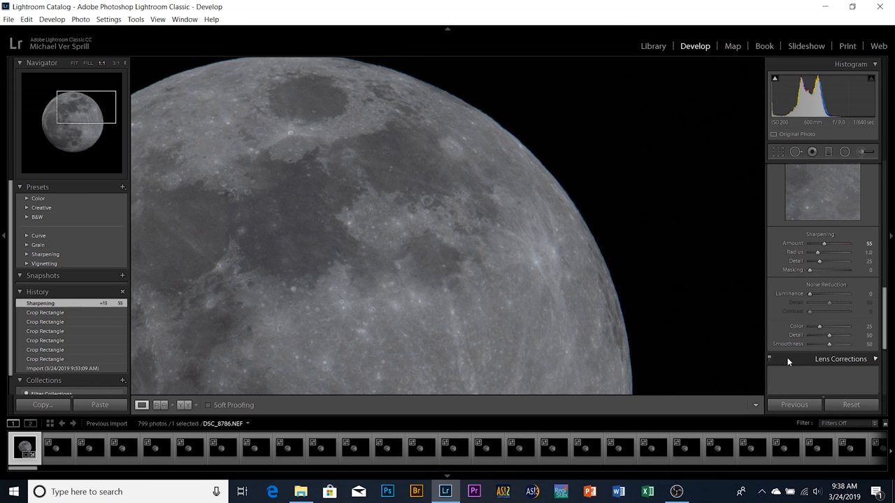
left_click(841, 359)
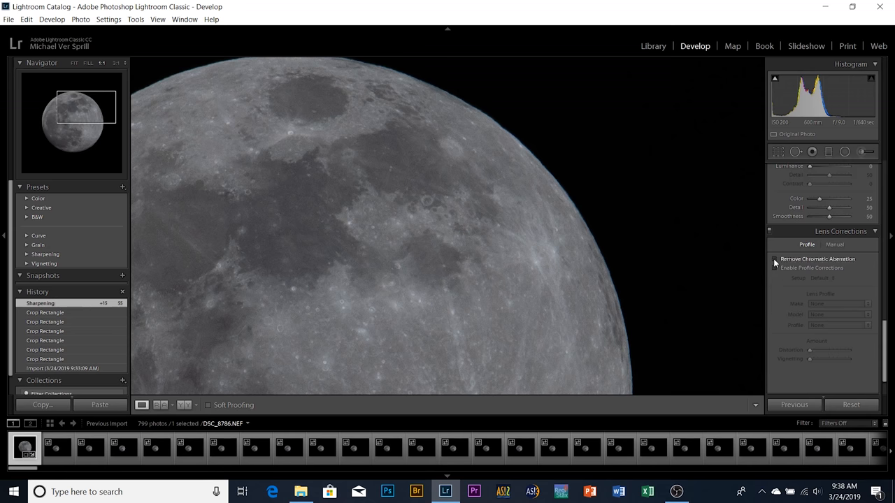
left_click(774, 259)
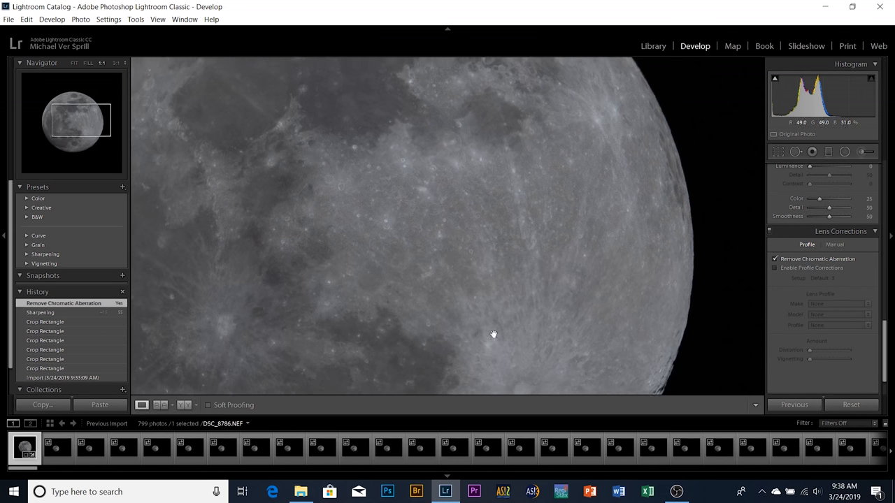
left_click_drag(494, 335, 421, 226)
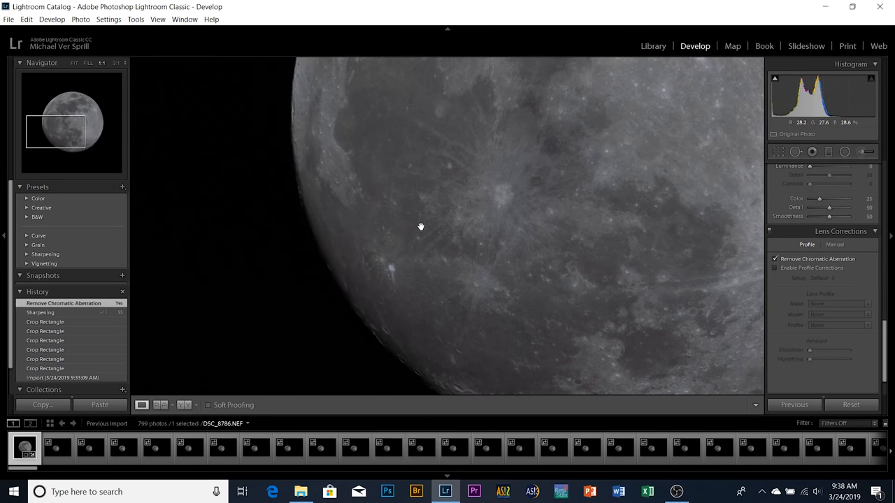
left_click(73, 62)
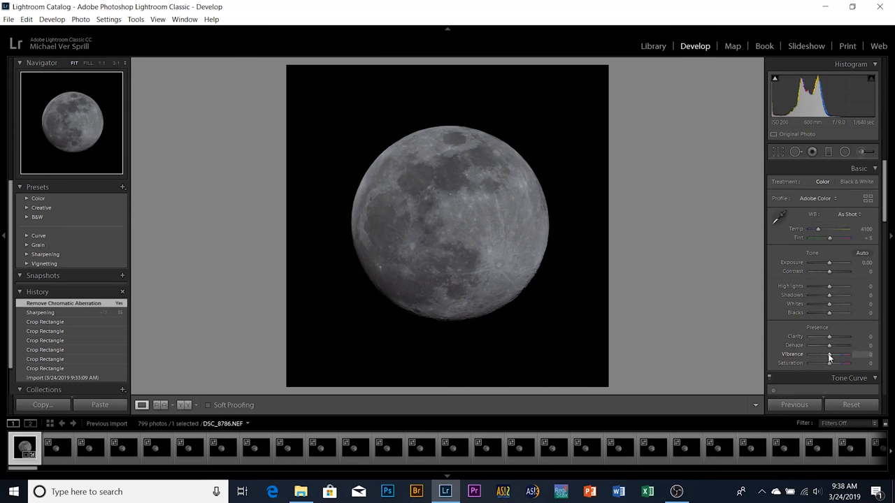
Step: Set vibrance to +10 and saturation to +26 in the Basic panel
left_click_drag(839, 362, 846, 362)
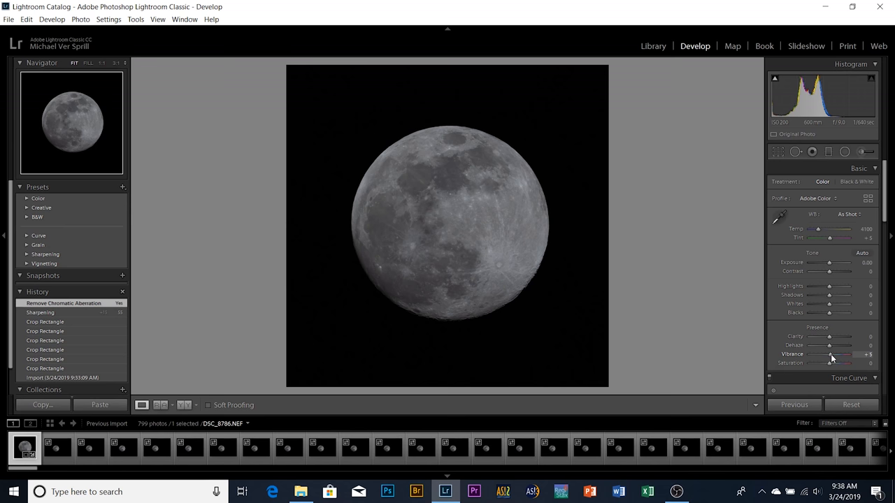
left_click_drag(829, 363, 846, 363)
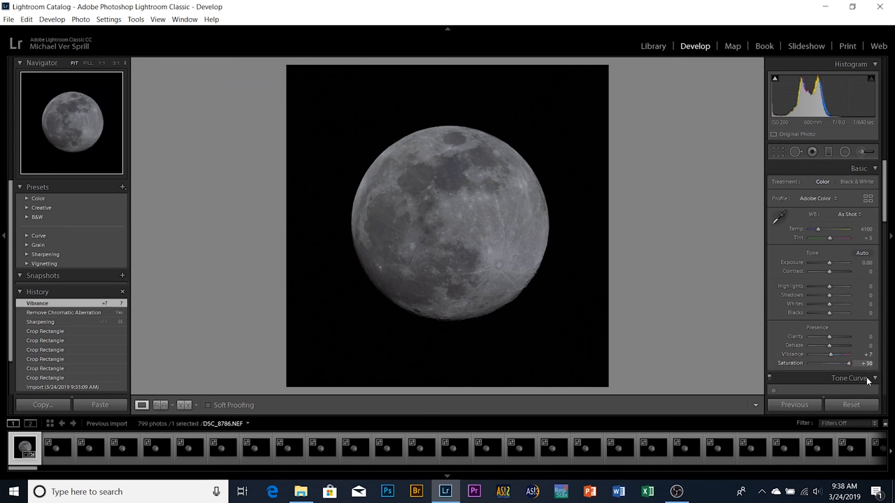
left_click_drag(851, 363, 833, 363)
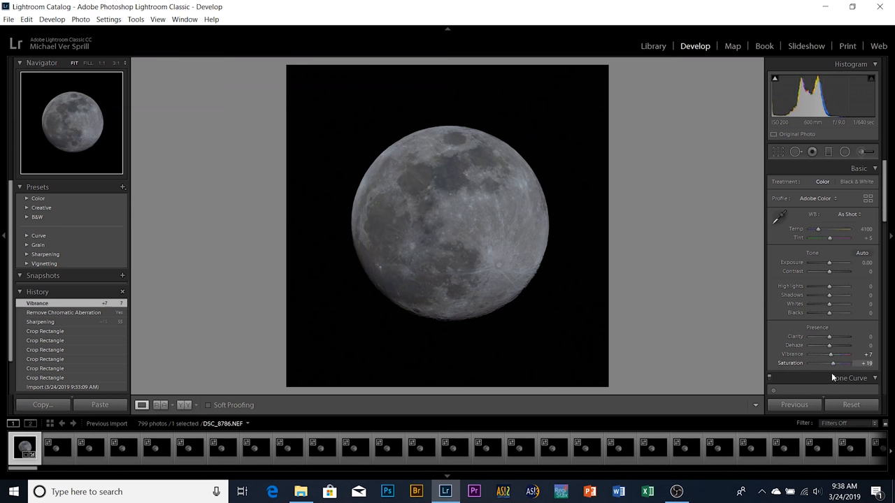
left_click_drag(845, 363, 853, 362)
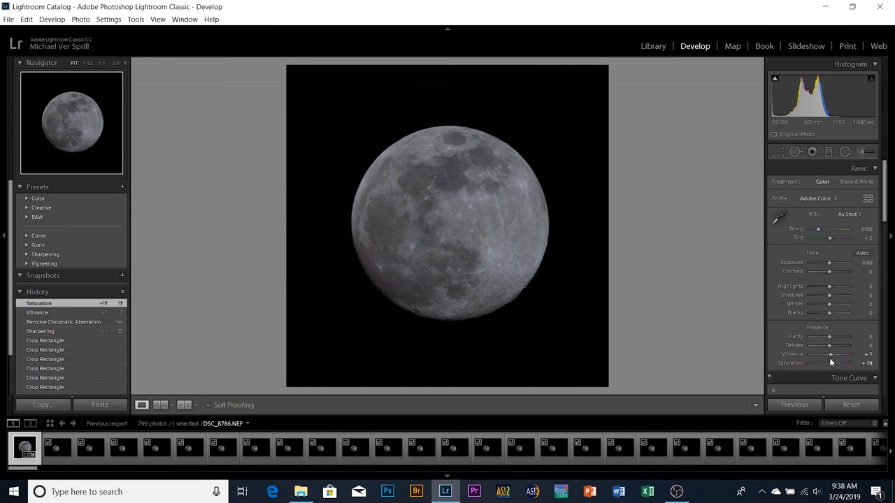
left_click_drag(828, 355, 834, 355)
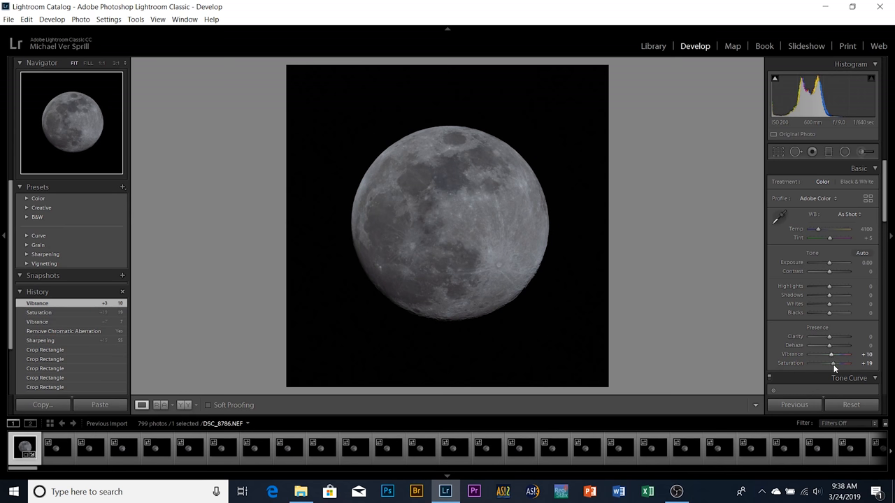
left_click_drag(836, 364, 832, 364)
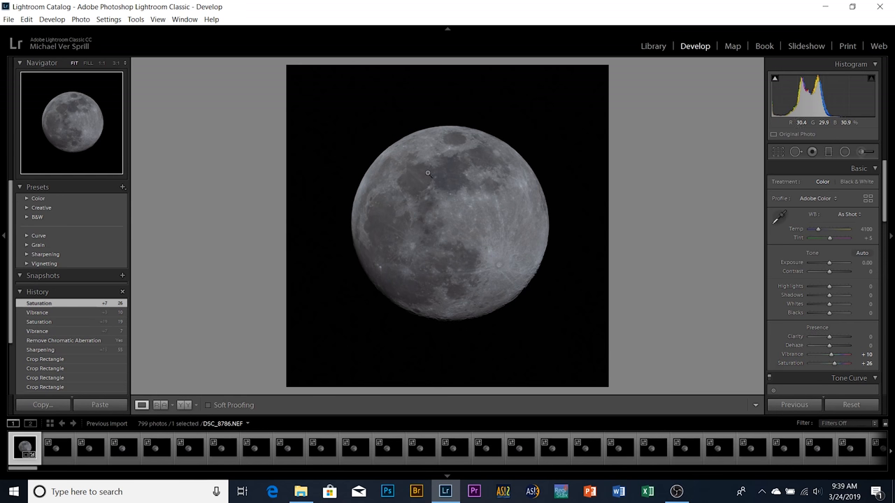
Step: Set the white balance temperature to 4143 while viewing the moon up close
left_click(428, 173)
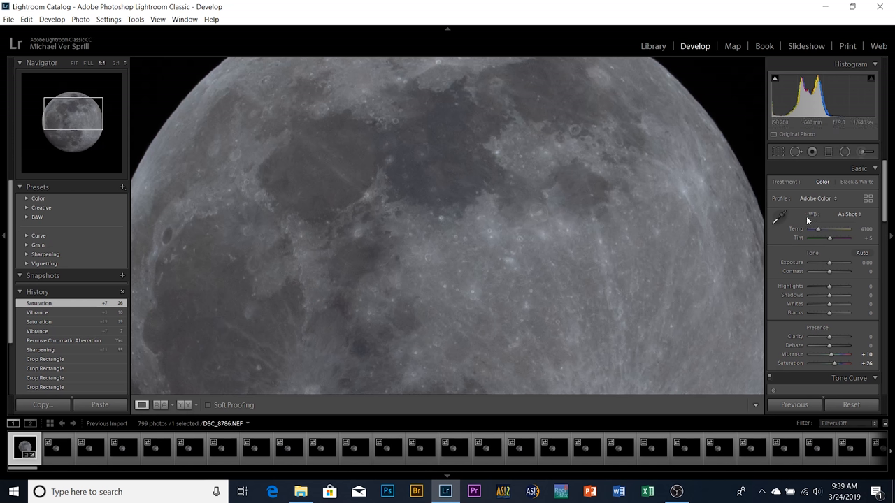
left_click_drag(825, 229, 839, 230)
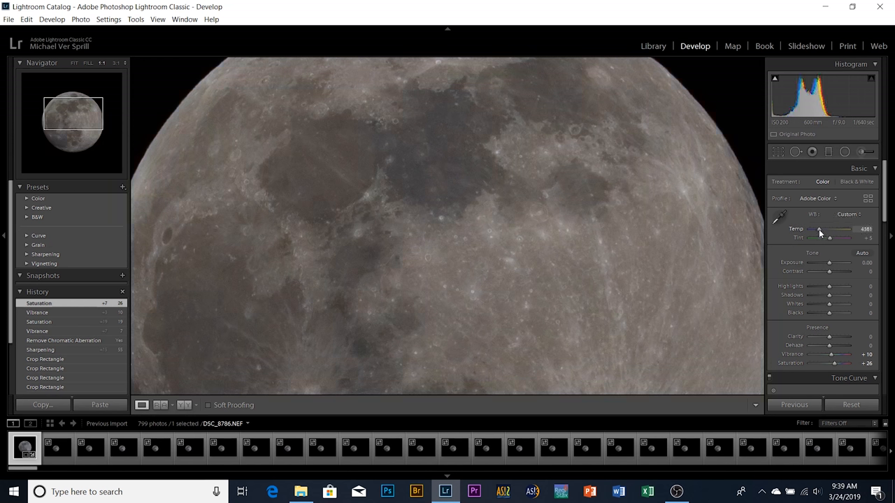
left_click_drag(838, 229, 834, 229)
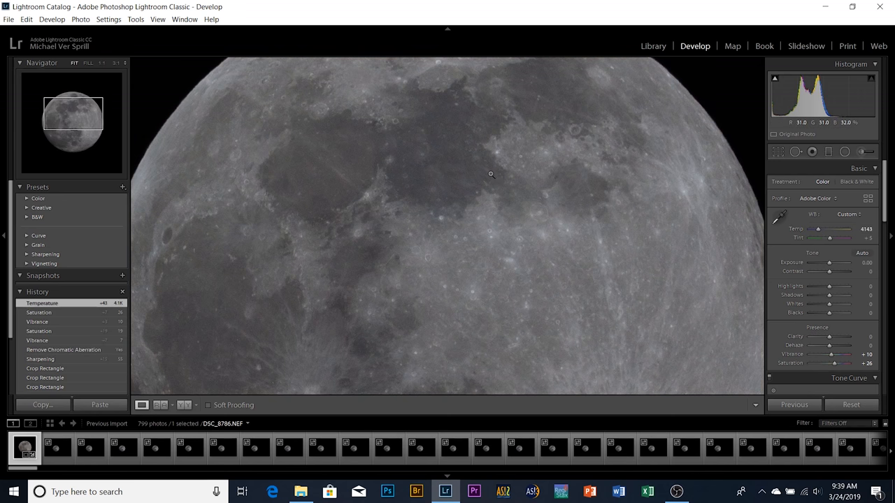
left_click(78, 63)
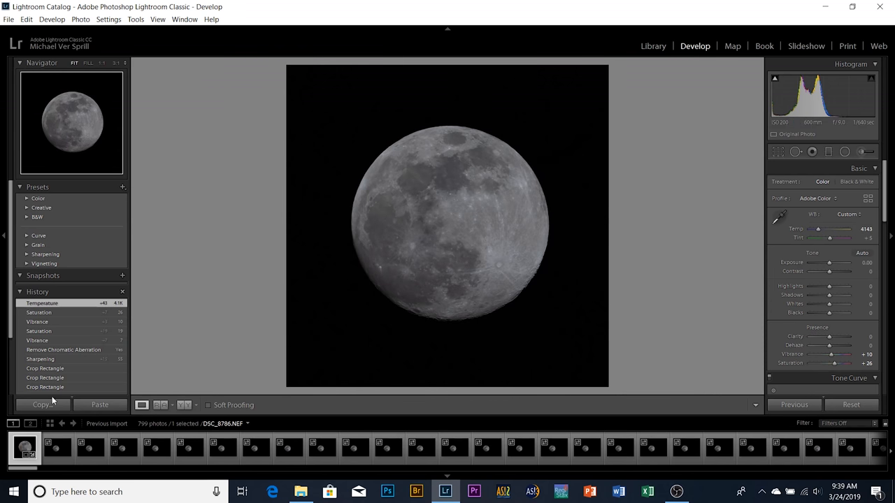
Step: Copy all develop settings from this photo and sync them to all 798 photos
left_click(42, 405)
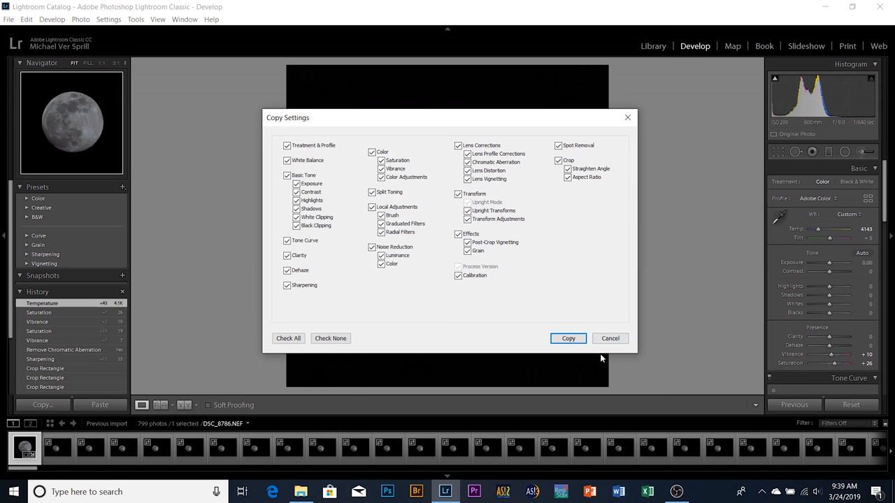
left_click(568, 338)
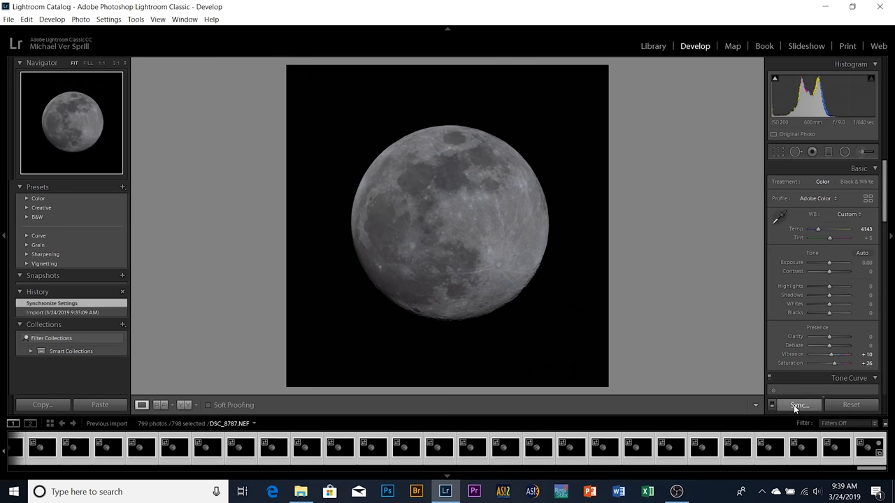
left_click(797, 405)
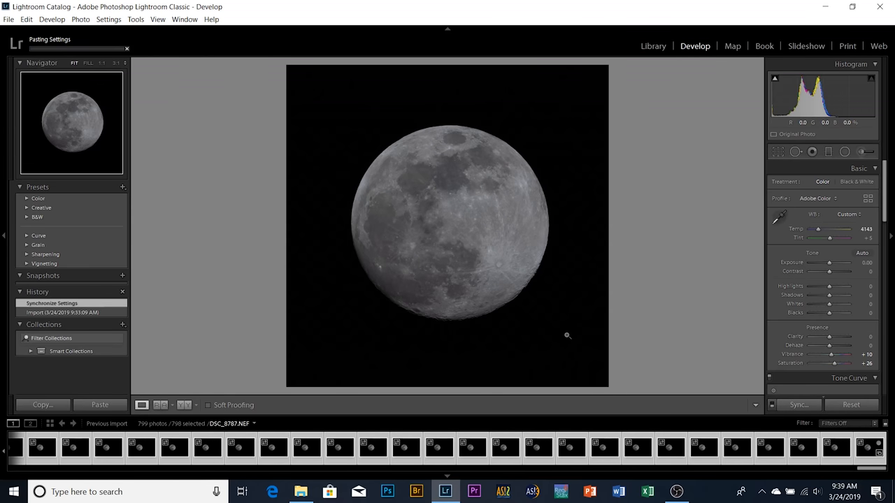
Step: Export the 798 photos as 16-bit TIFFs into a Super Moon folder on the Desktop
left_click(9, 19)
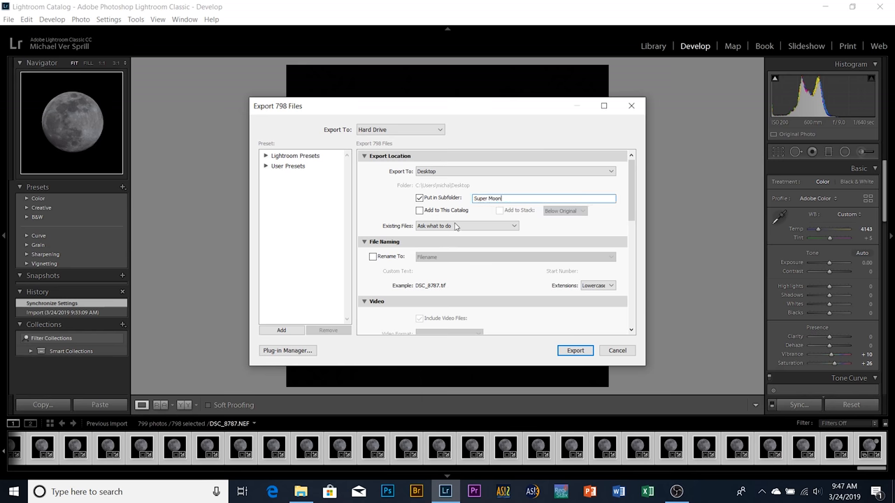
scroll("down", 3)
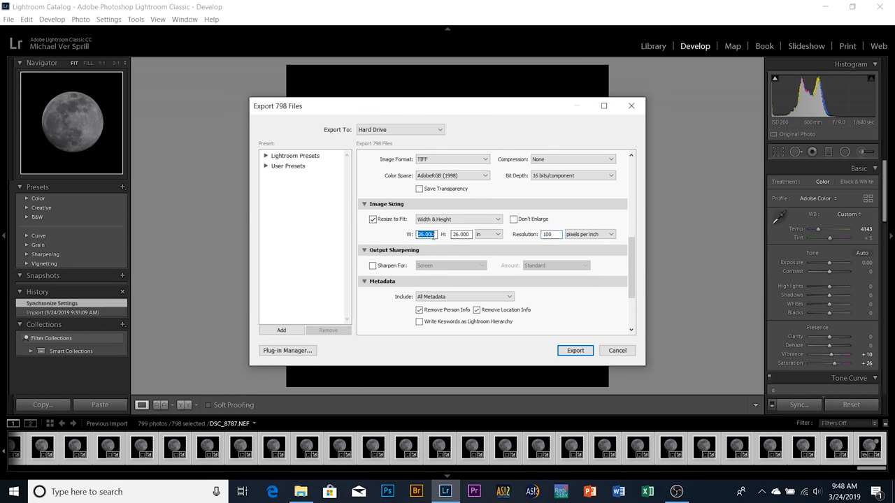
left_click(575, 350)
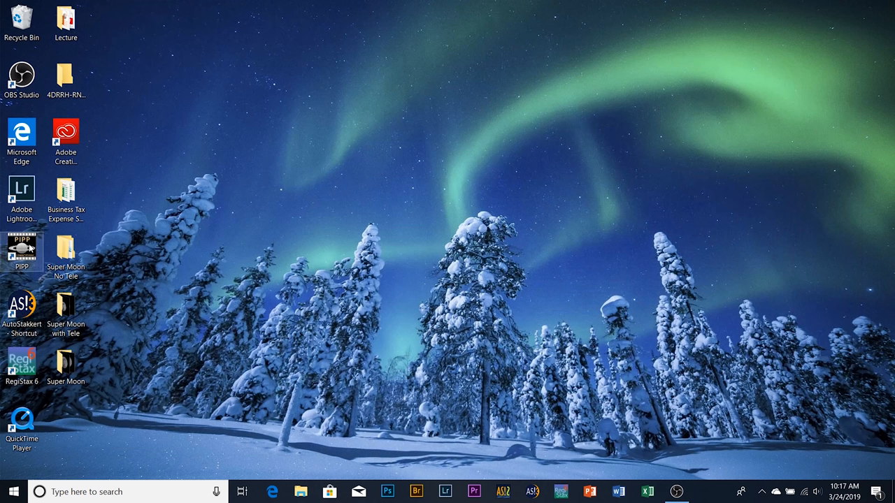
Step: Launch PIPP and load all TIFFs from the Super Moon folder, accepting join mode
double_click(22, 252)
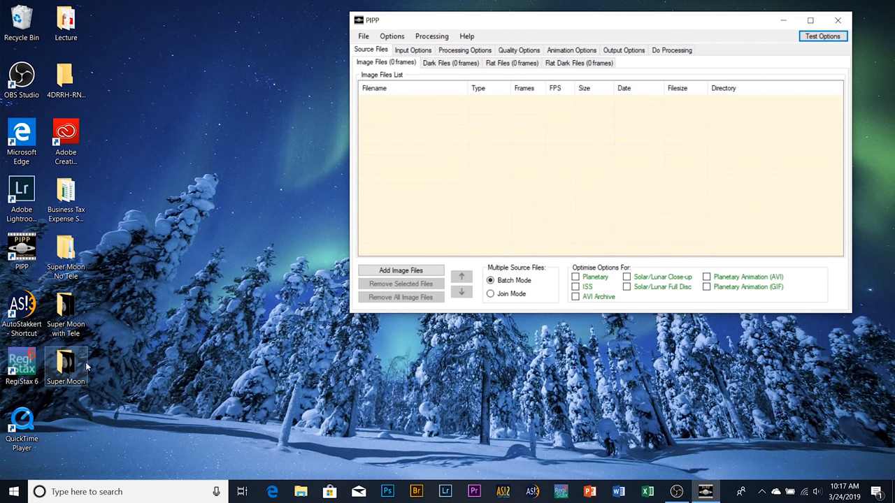
double_click(65, 367)
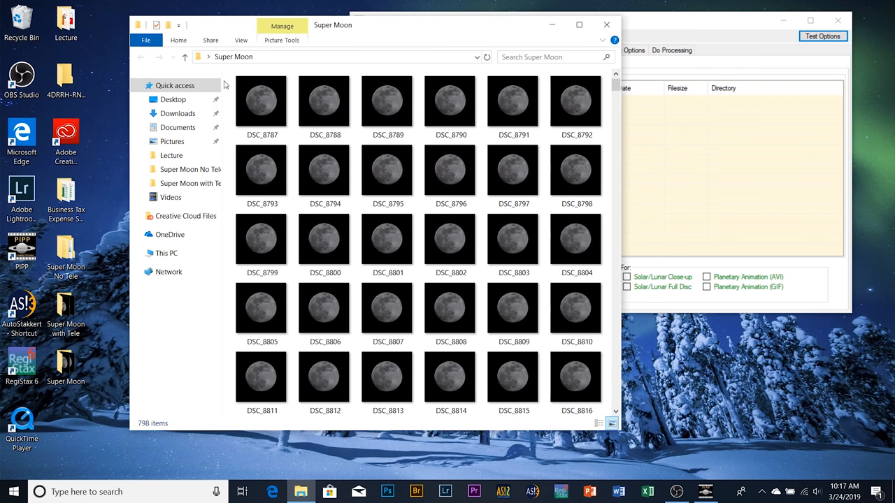
key("ctrl+a")
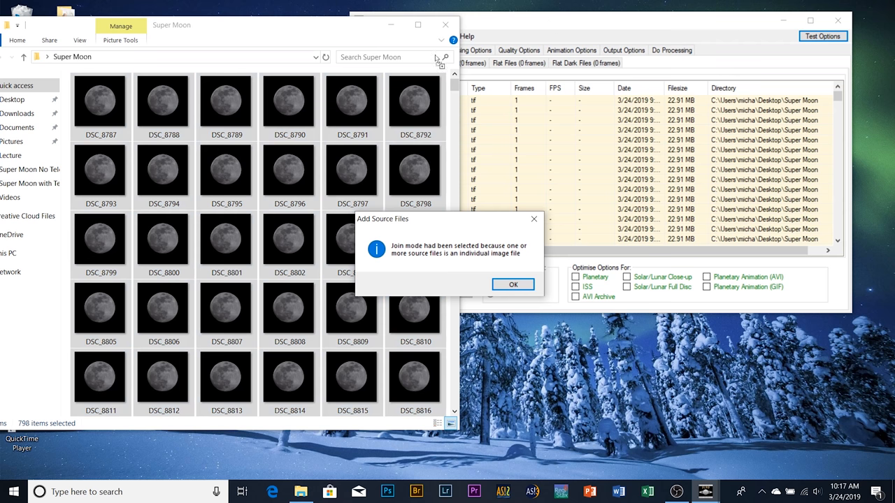
left_click(513, 284)
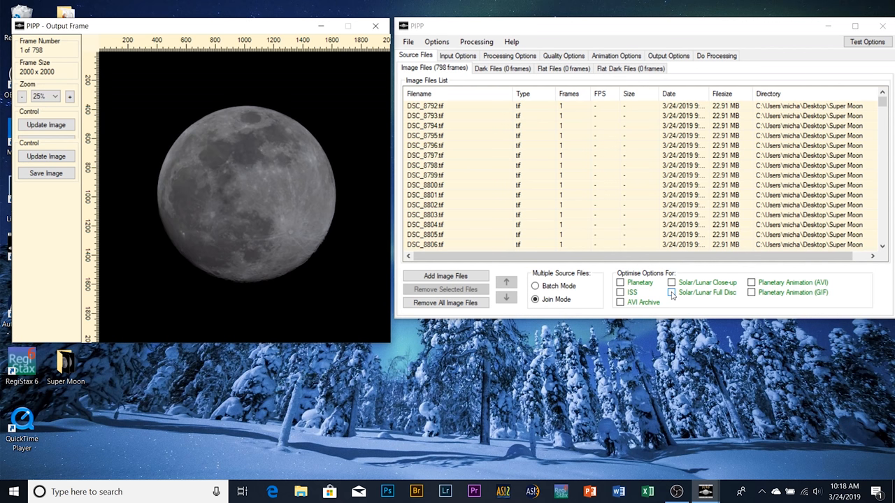
Step: Tick Solar/Lunar Full Disc optimisation and bring up the Input Options page
left_click(671, 292)
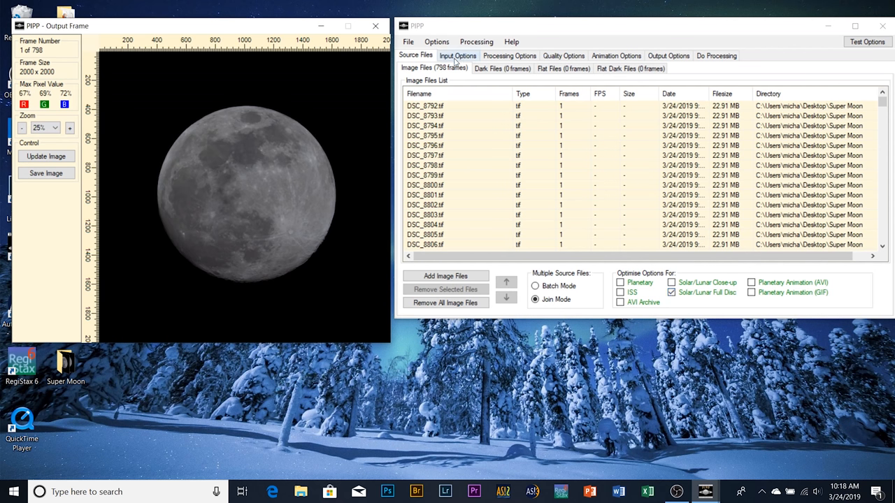
left_click(457, 55)
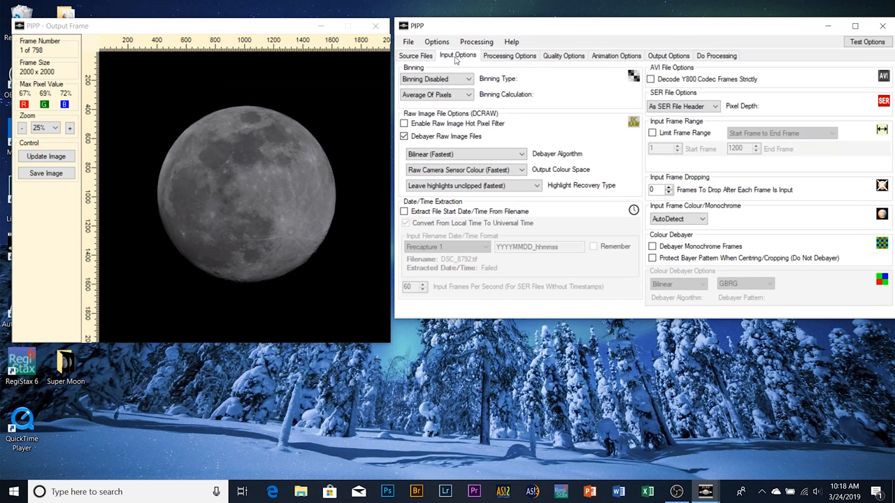
left_click(435, 78)
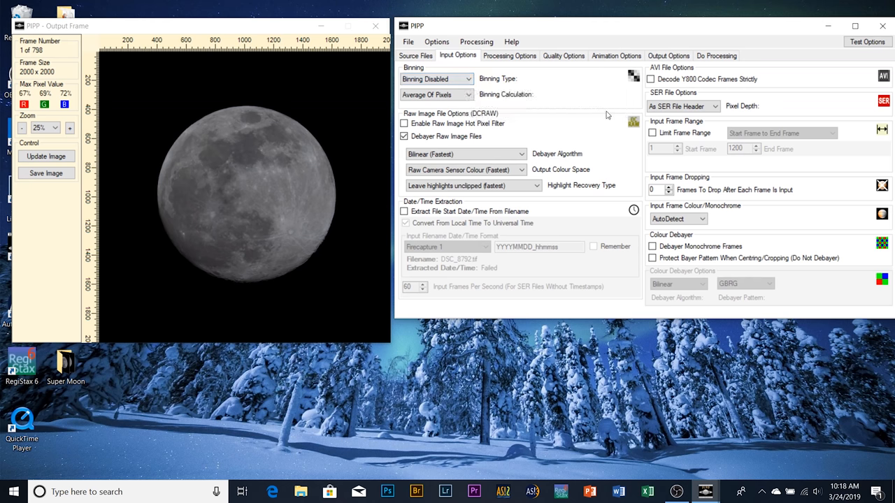
mouse_move(567, 144)
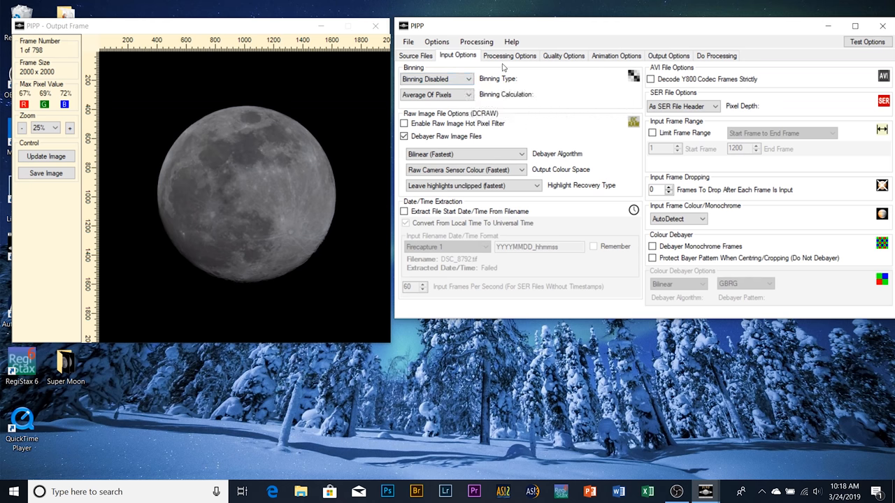
Step: Untick Convert Colour To Monochrome and Enable Cropping in Processing Options
left_click(510, 56)
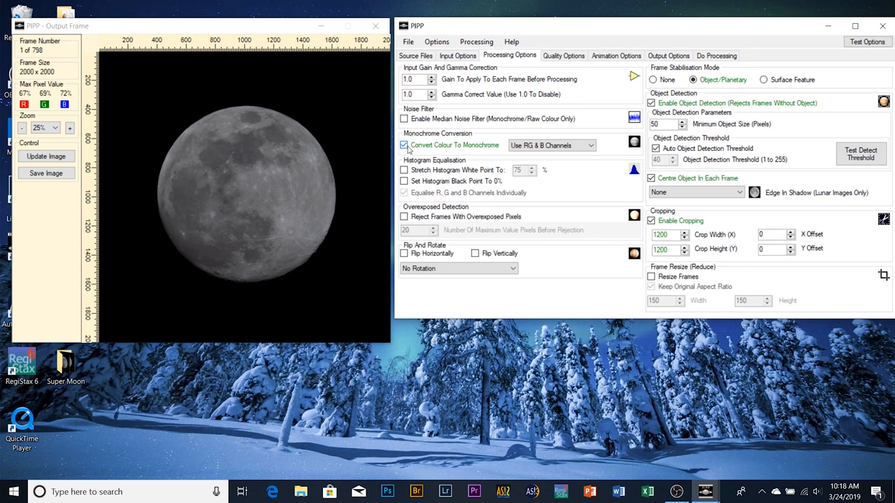
left_click(404, 145)
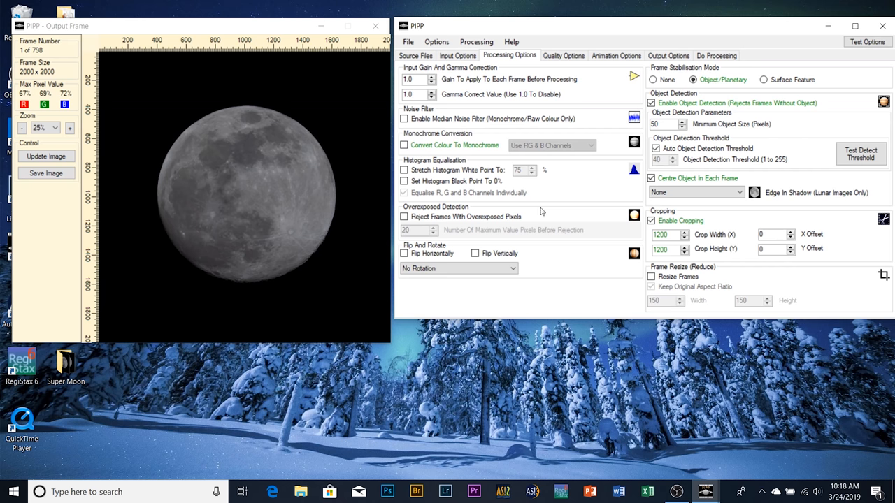
mouse_move(697, 133)
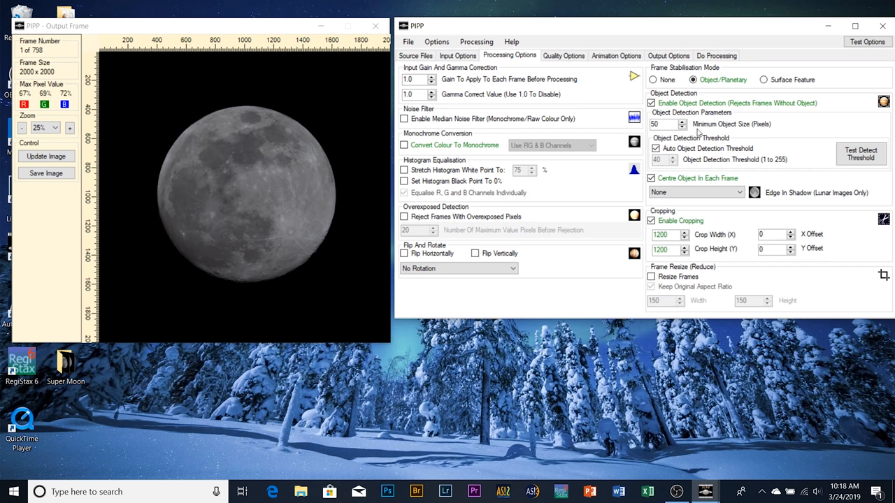
mouse_move(708, 79)
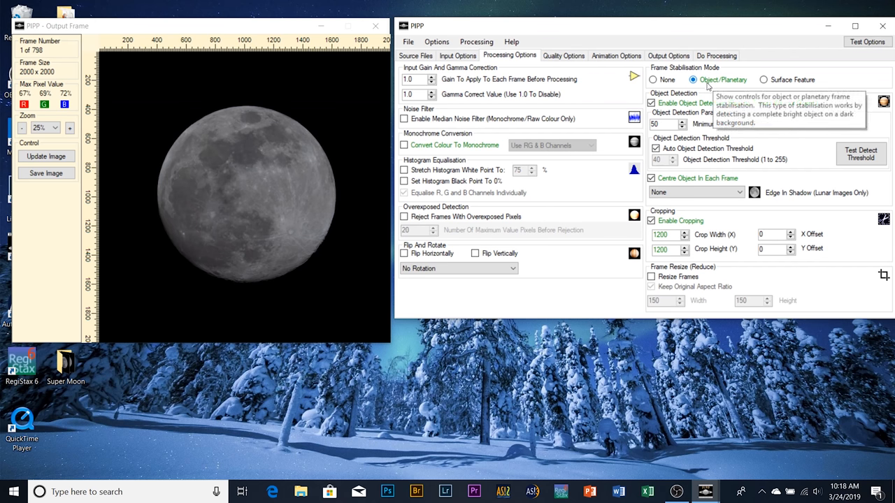
mouse_move(690, 168)
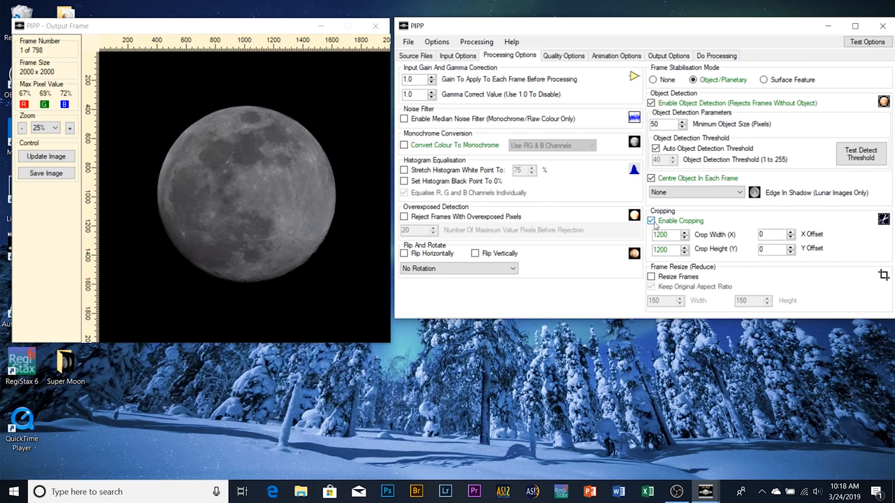
left_click(652, 221)
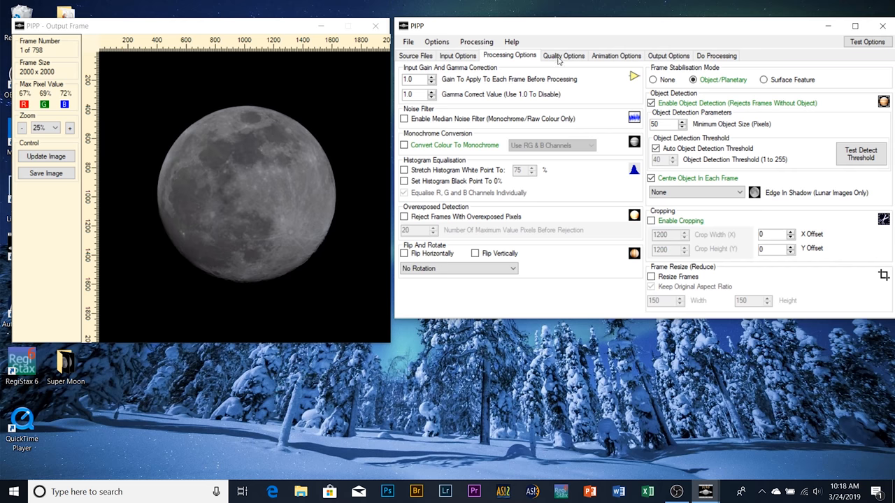
Step: Keep only the best-quality frames, limited to 10 percent, and show the output settings
left_click(563, 55)
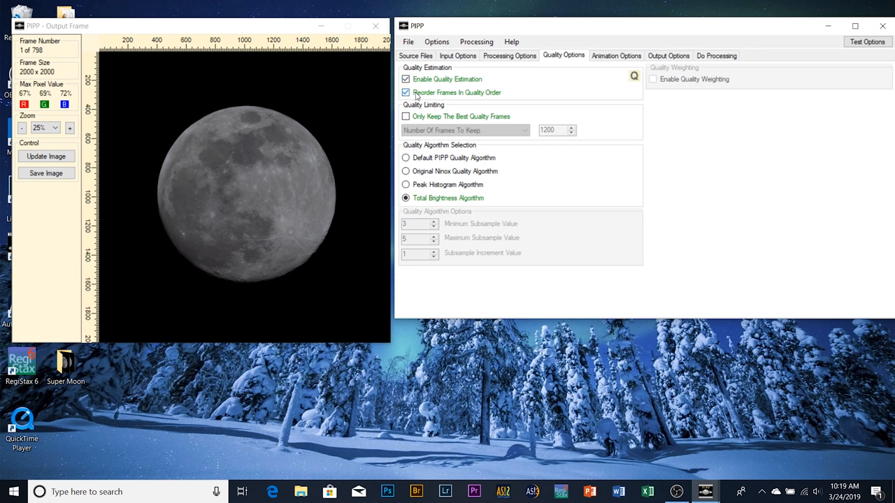
left_click(406, 116)
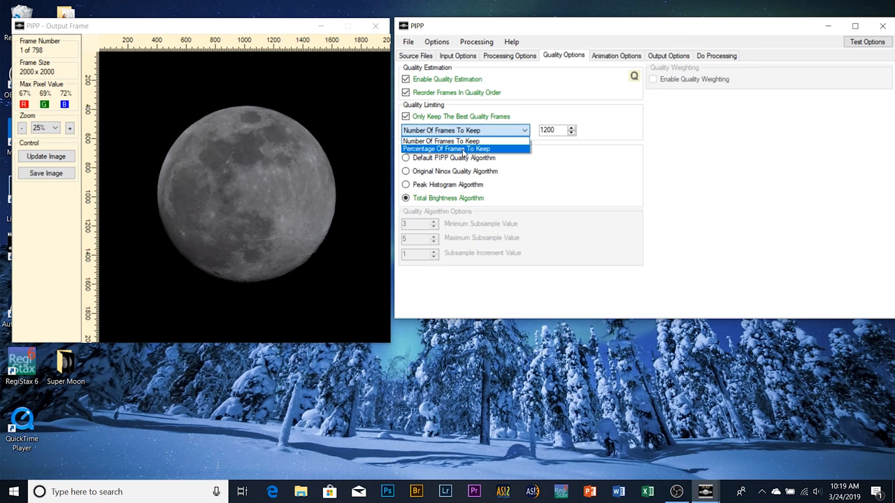
left_click(447, 148)
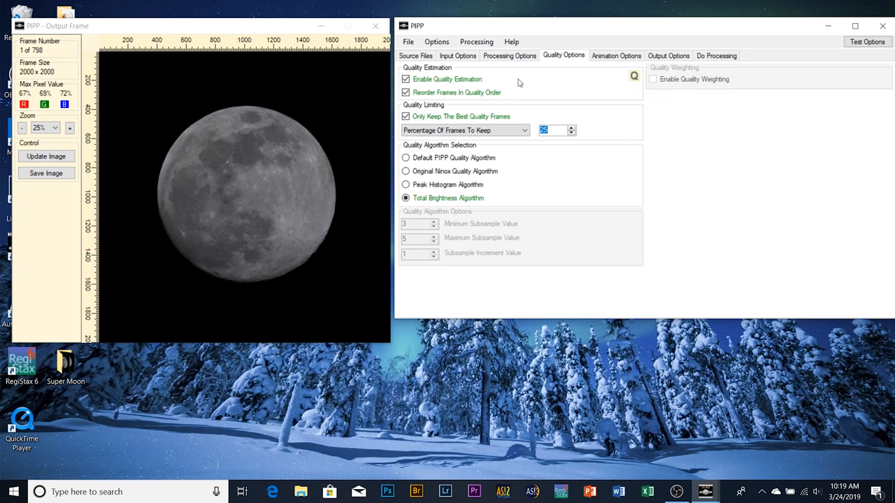
mouse_move(511, 75)
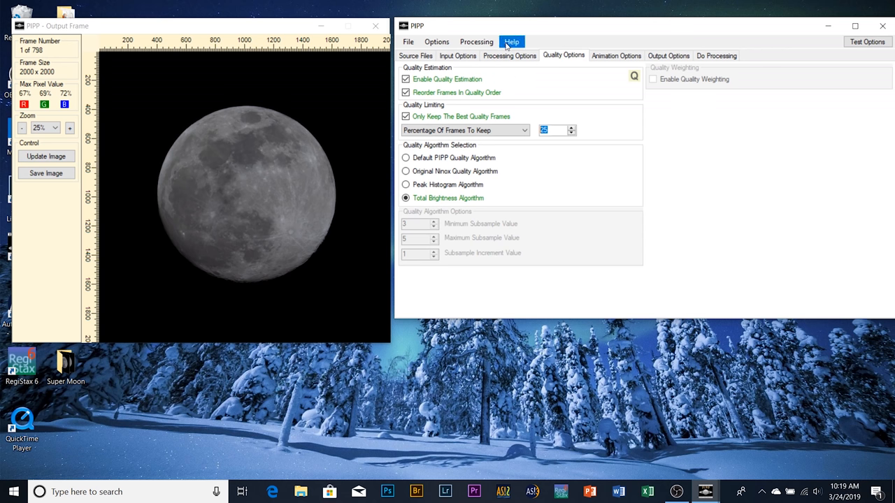
type("10")
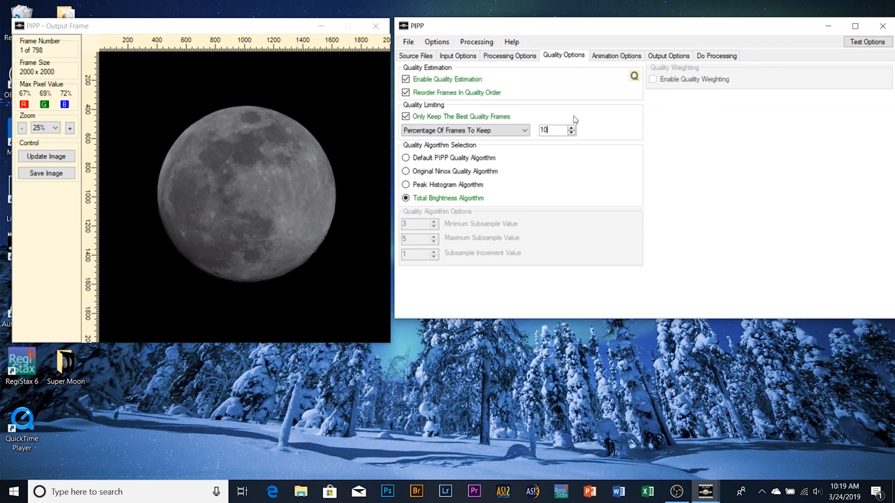
mouse_move(558, 154)
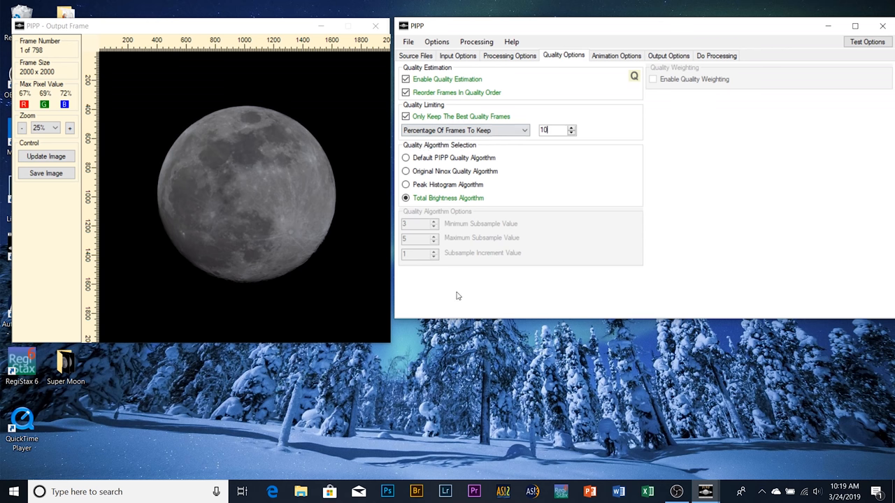
mouse_move(472, 279)
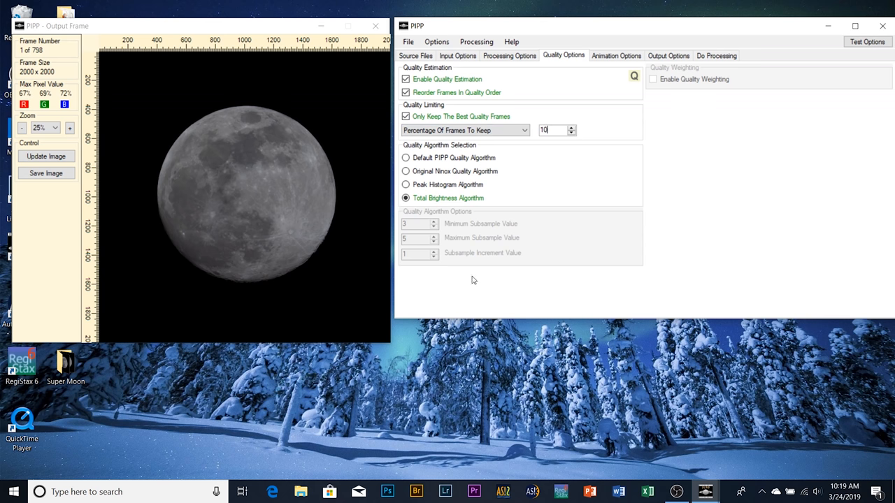
left_click(668, 56)
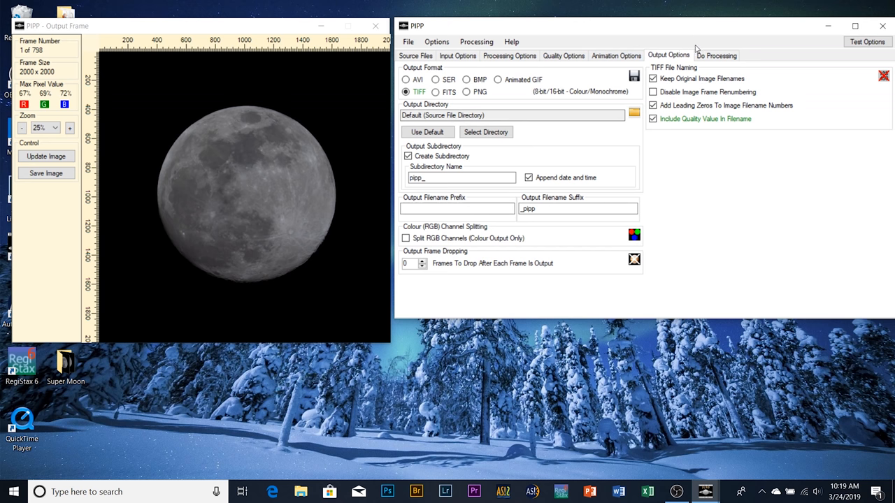
Step: Run Start Processing on the 798 frames from the Do Processing page
left_click(716, 55)
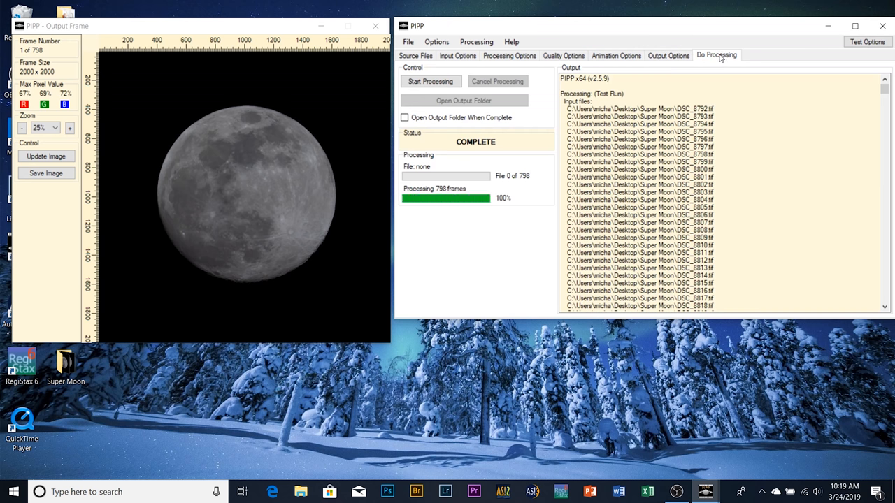
left_click(430, 81)
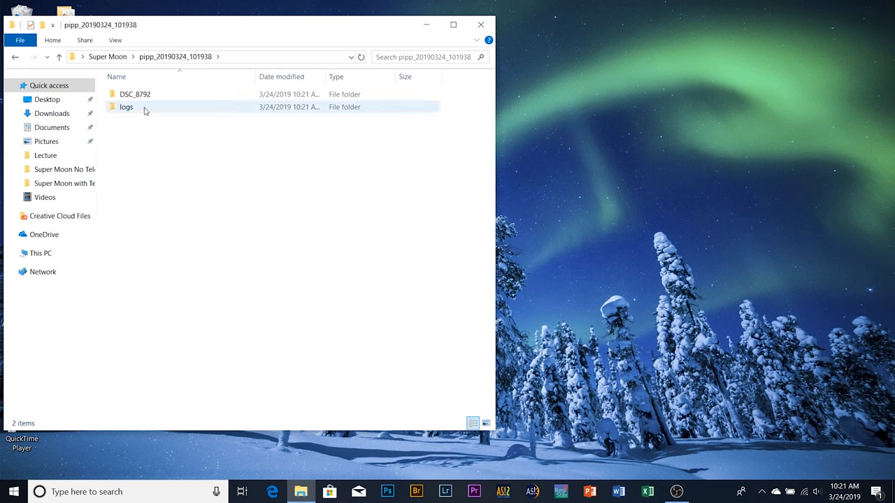
Step: Open the DSC_8792 folder and browse its 79 ranked moon frames
double_click(135, 94)
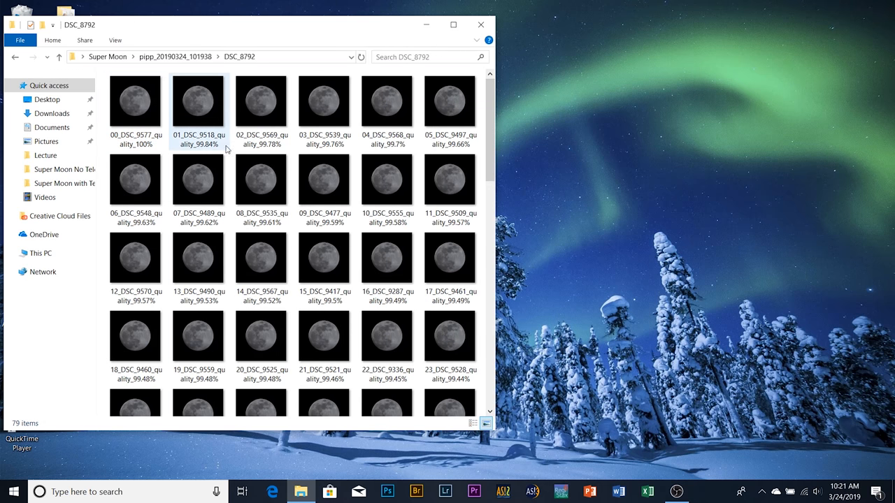
scroll("down", 3)
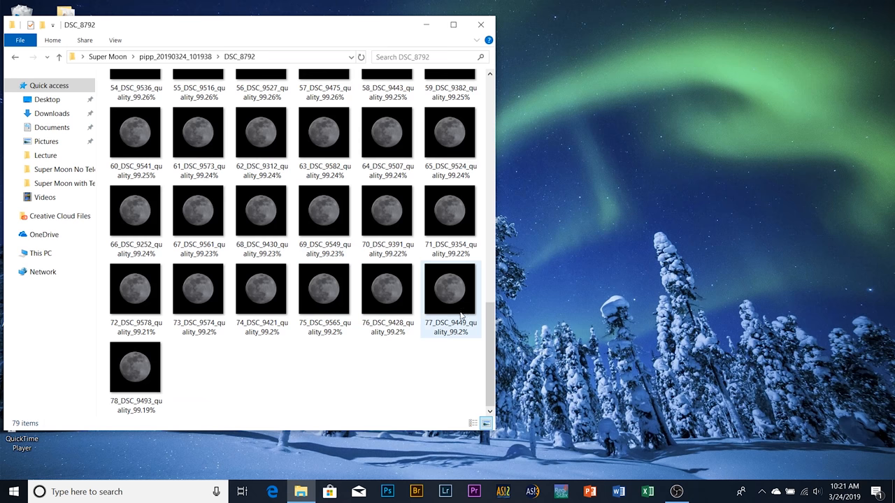
left_click(261, 287)
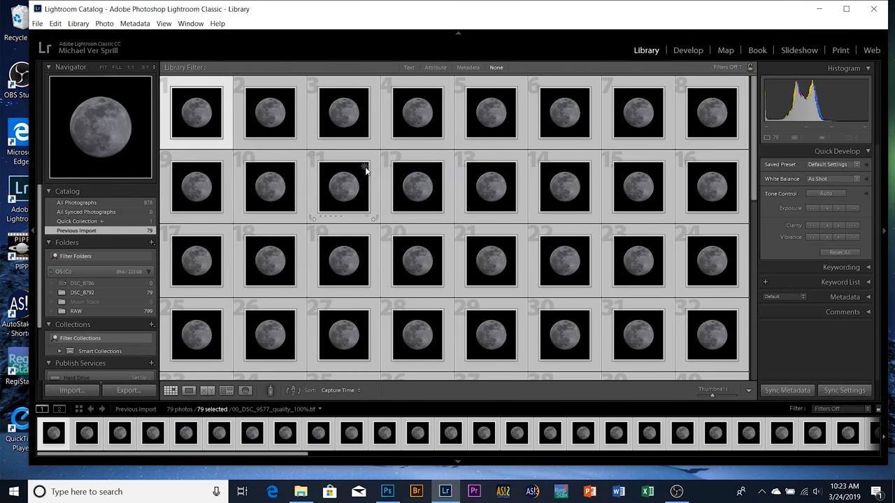
mouse_move(333, 72)
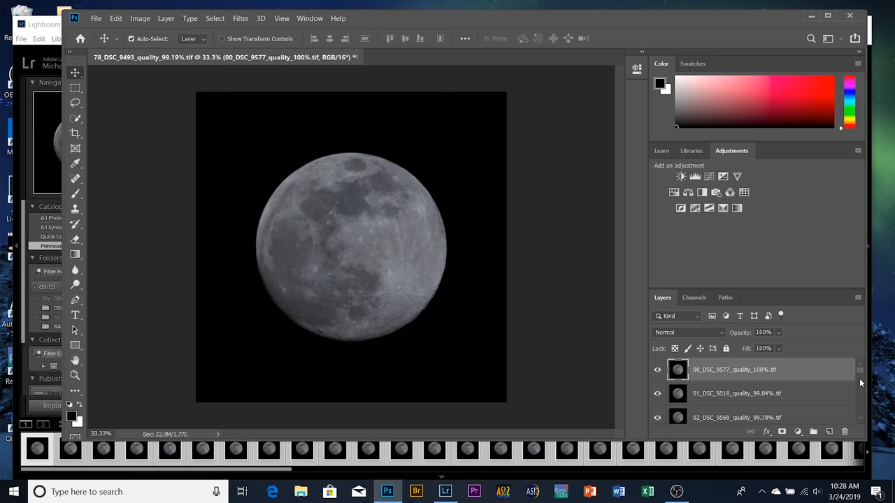
Step: Auto-align the moon frame layers using Auto projection via Edit > Auto-Align Layers
left_click(116, 18)
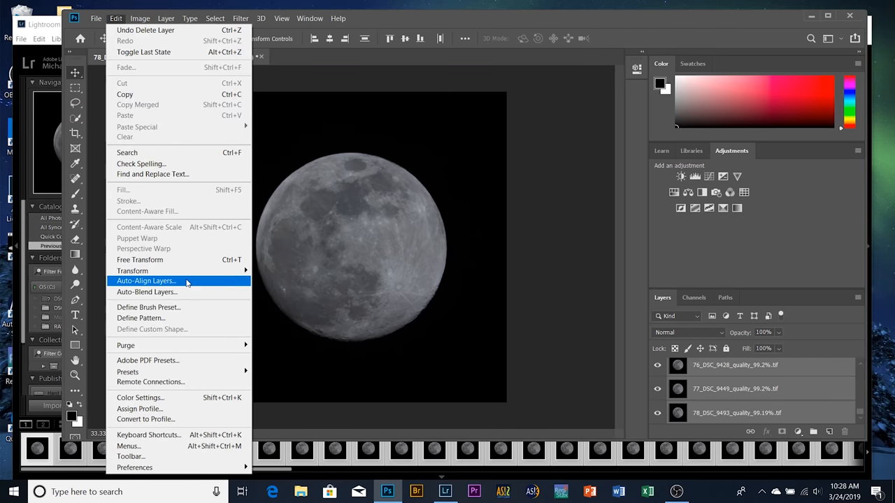
left_click(146, 281)
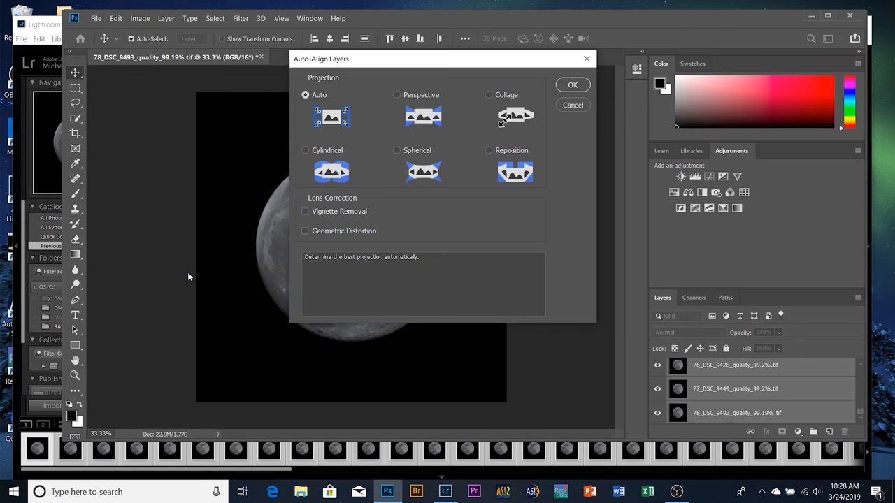
left_click(573, 84)
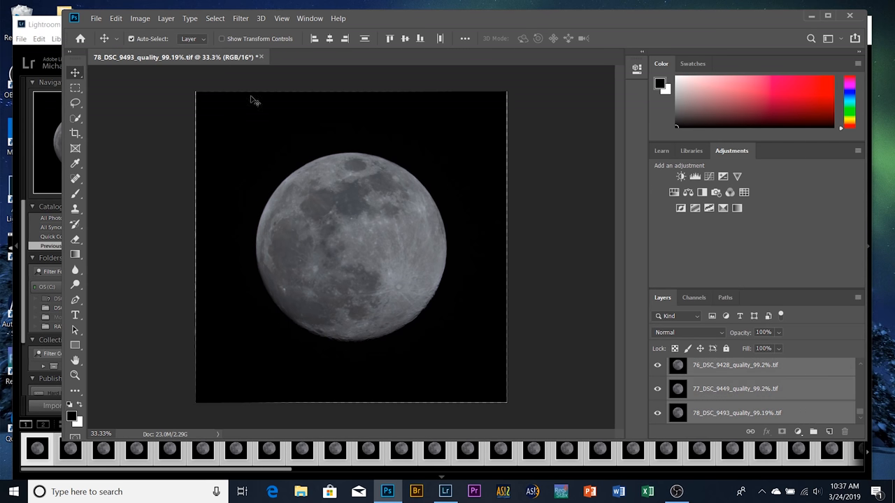
Step: Apply a stack mode from Layer > Smart Objects > Stack Mode to combine the moon frames
left_click(166, 18)
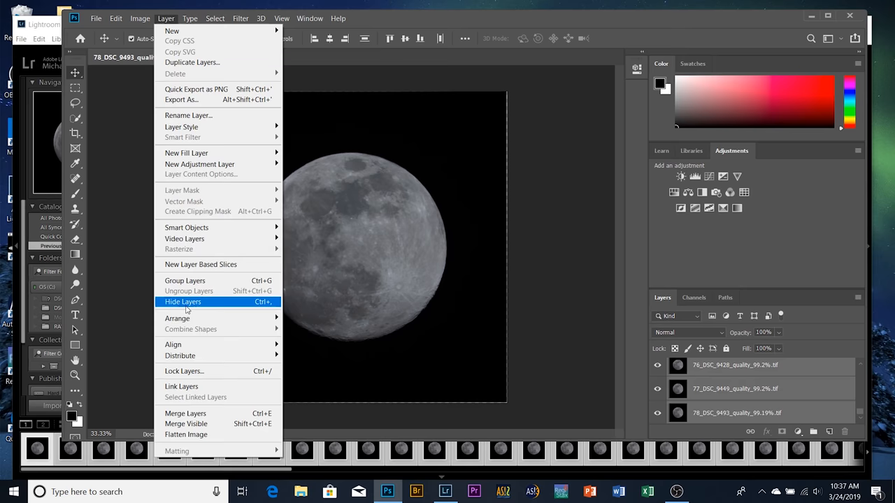
mouse_move(186, 228)
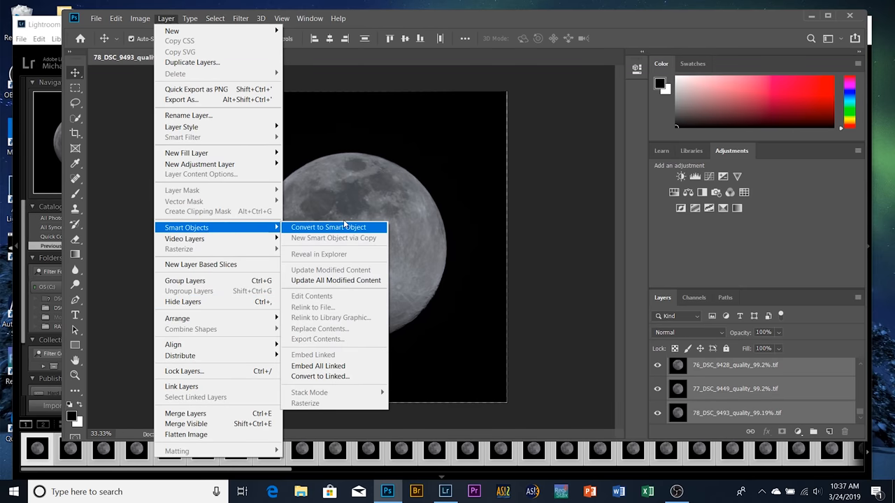
mouse_move(378, 237)
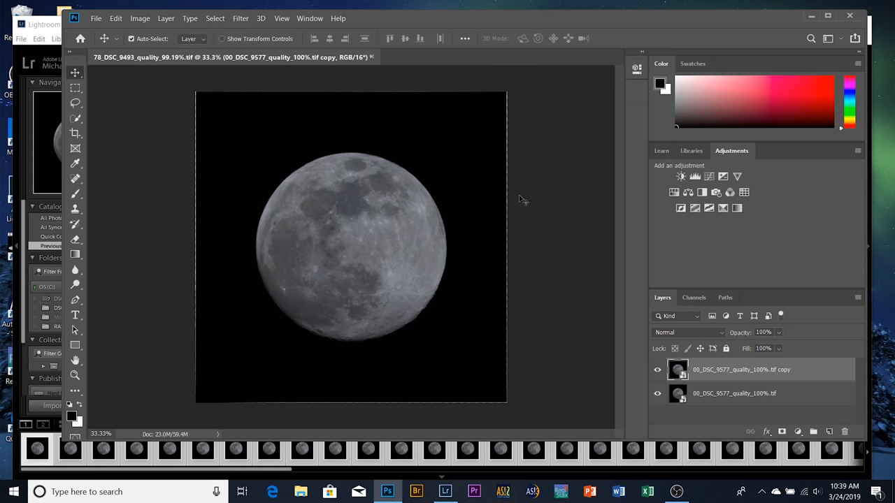
left_click(166, 18)
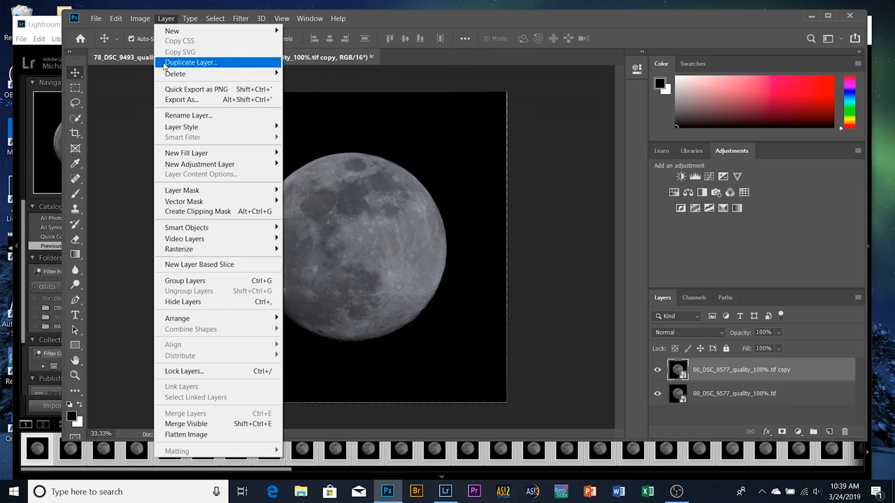
mouse_move(186, 228)
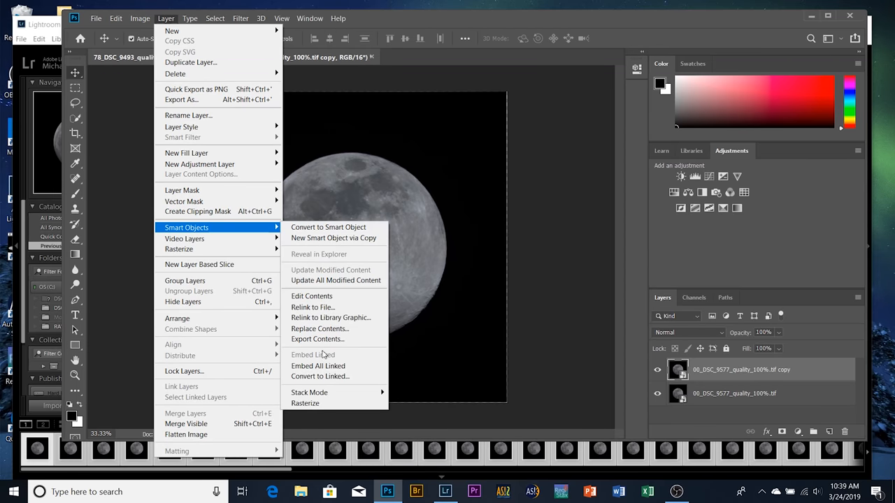
mouse_move(309, 392)
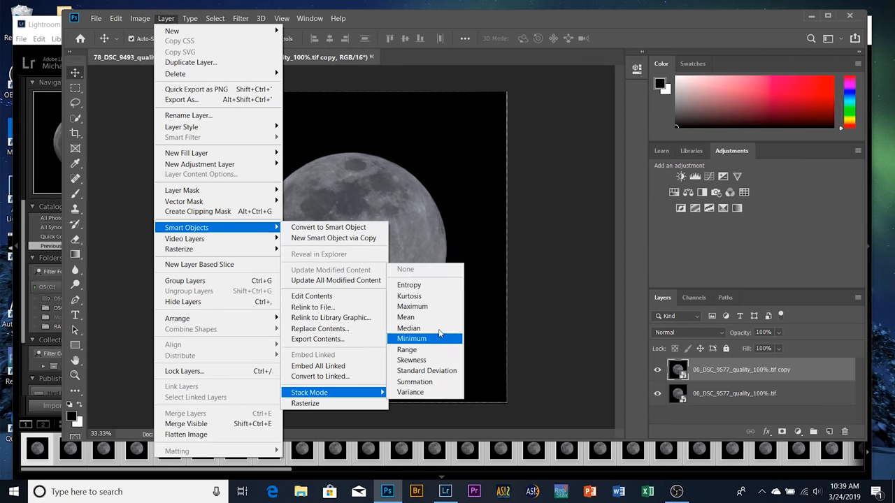
left_click(411, 338)
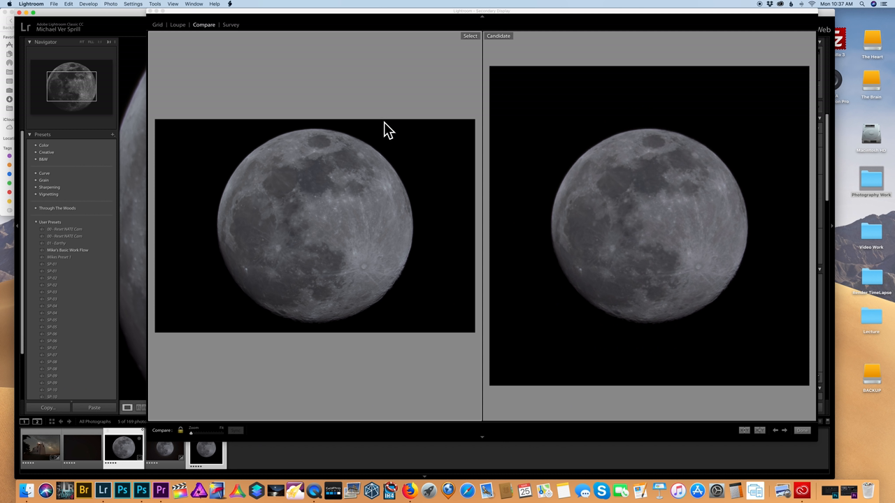
mouse_move(704, 207)
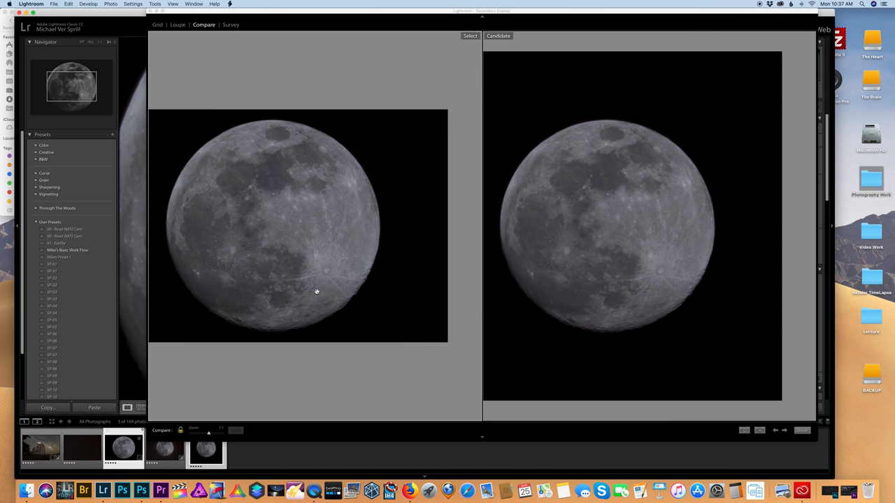
left_click_drag(196, 433, 210, 434)
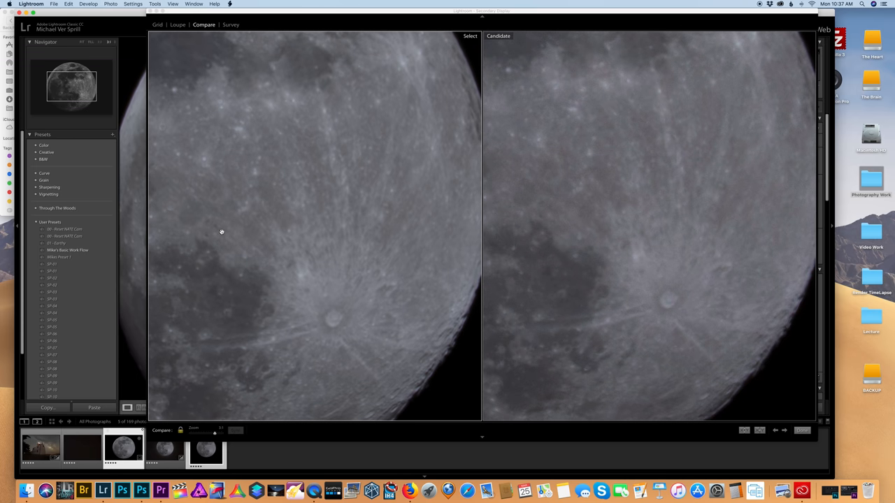
mouse_move(221, 232)
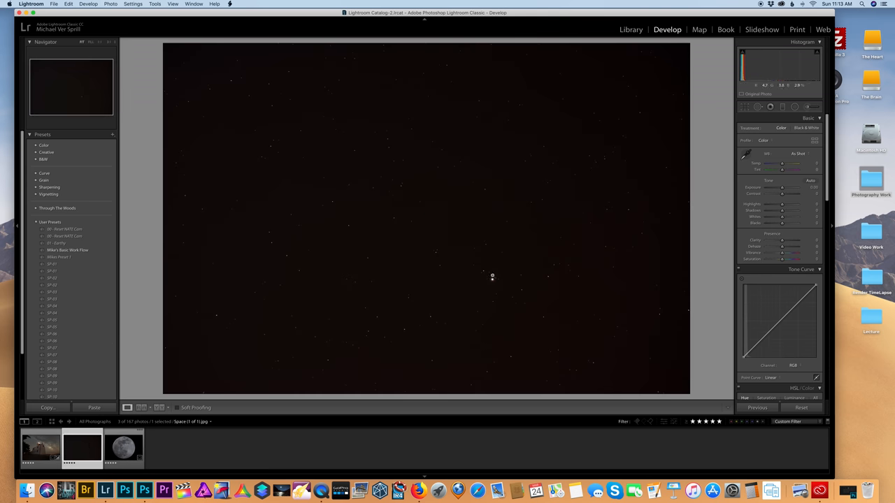
Step: Select the starry sky photo and the moon photo in the filmstrip
left_click(123, 448)
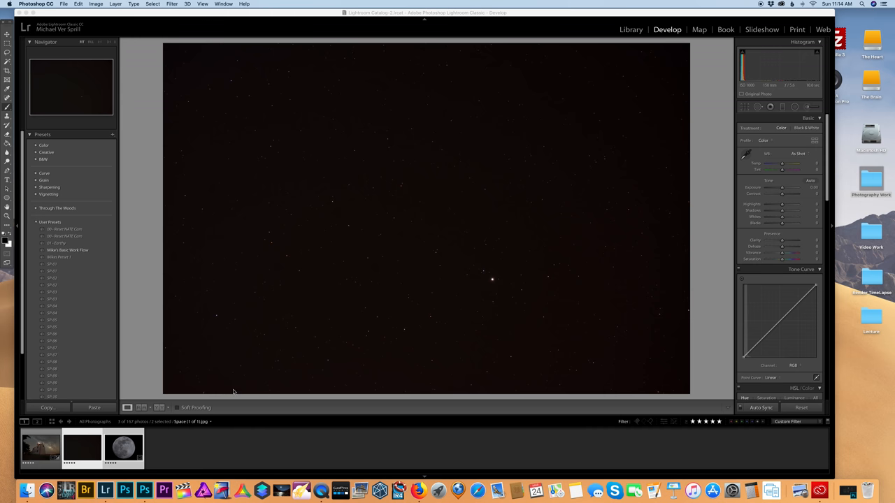
left_click(124, 490)
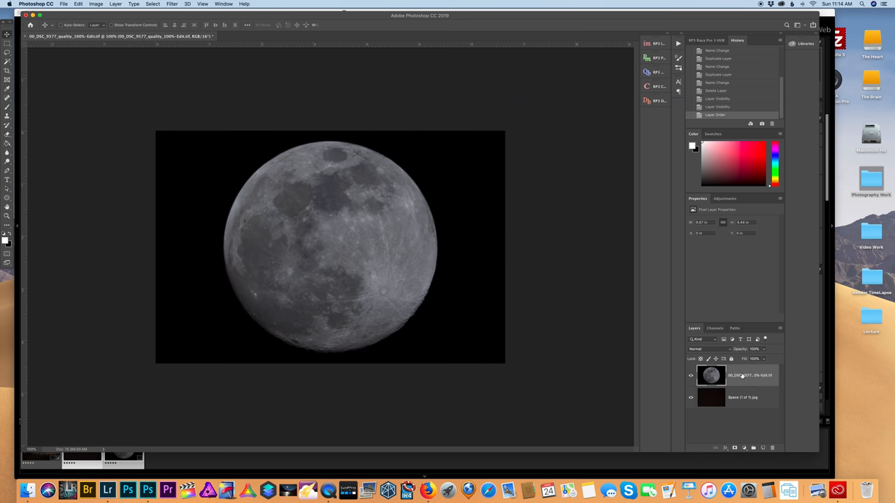
Step: Set the moon layer to Lighten blend mode and scale it down with Free Transform
left_click(699, 348)
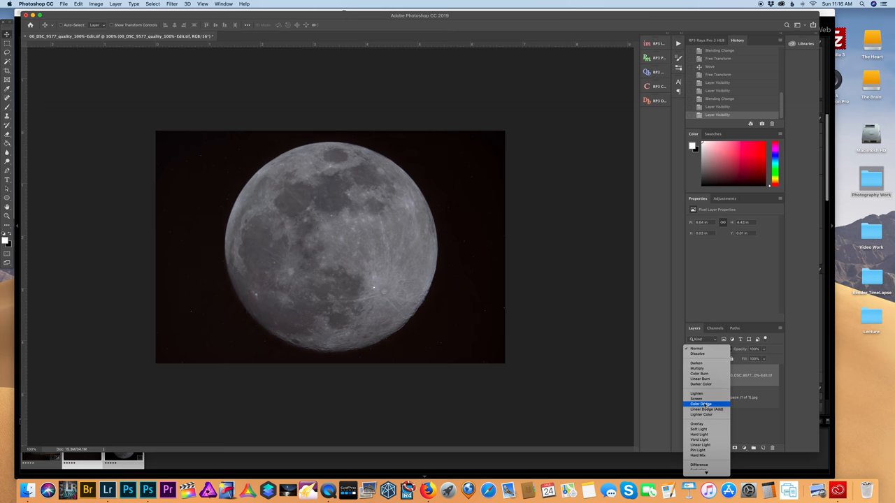
mouse_move(696, 394)
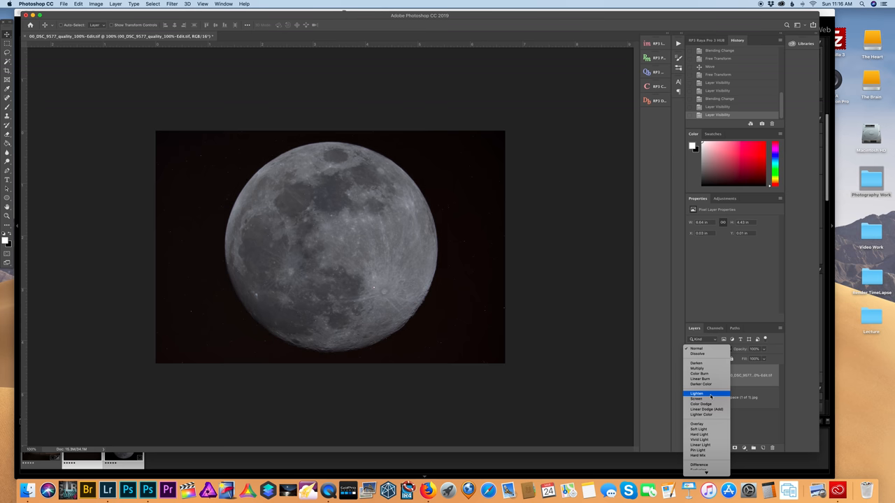
left_click(696, 393)
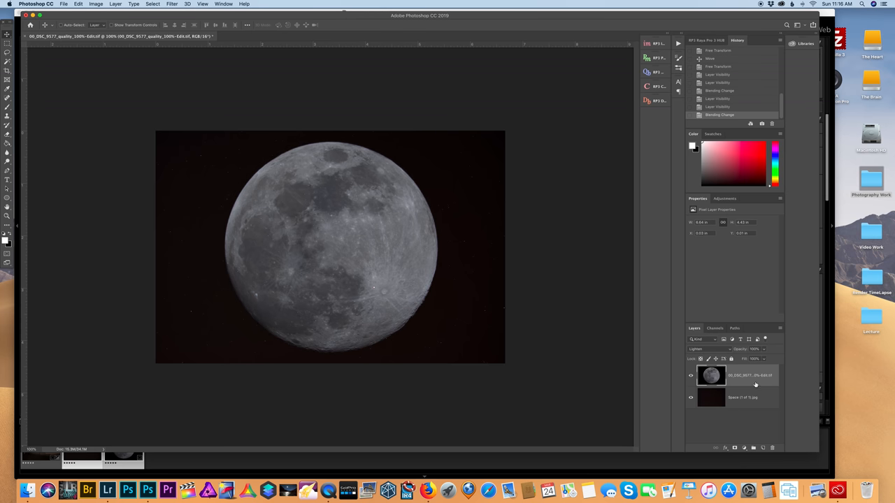
left_click(78, 5)
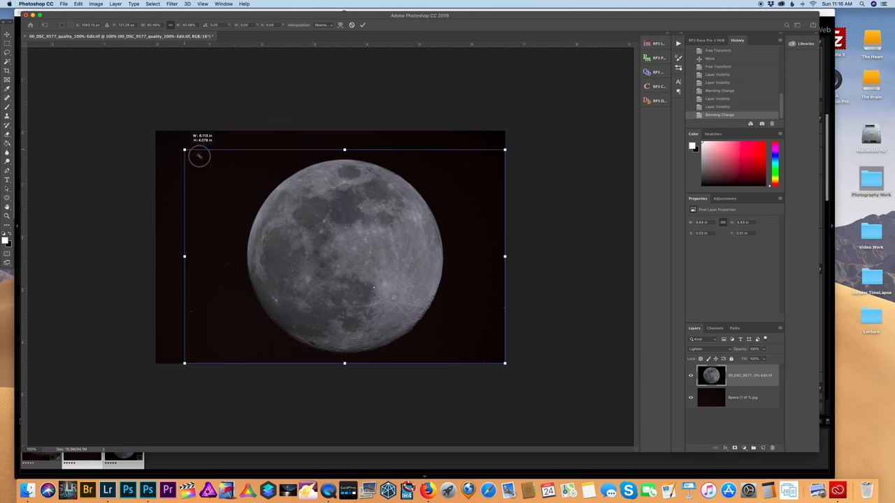
left_click_drag(185, 150, 210, 167)
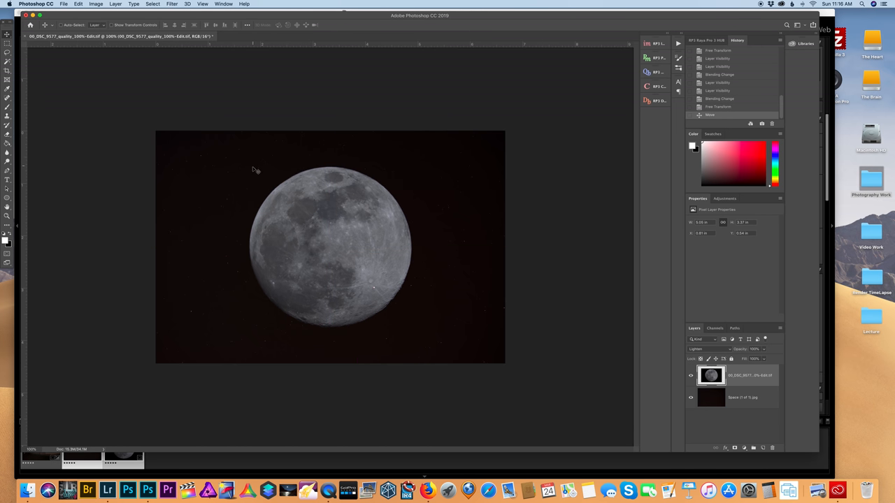
mouse_move(487, 236)
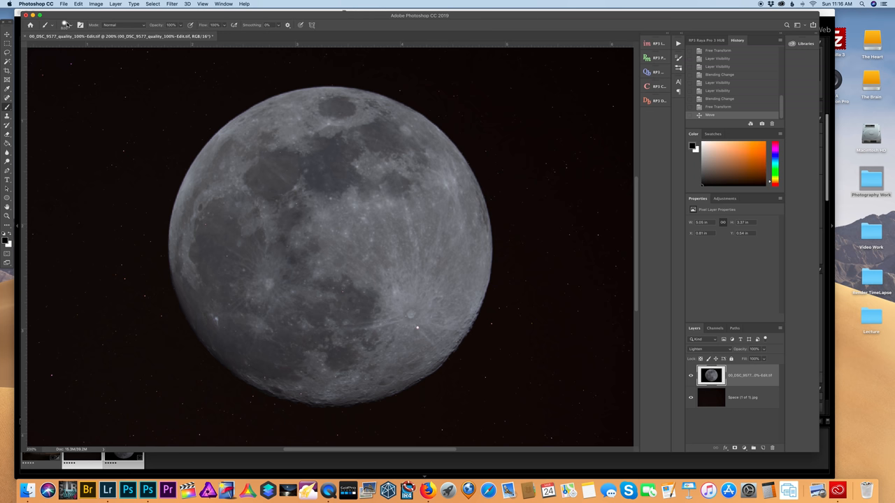
Step: Brush out the stars on the Space layer showing through the moon
left_click(73, 25)
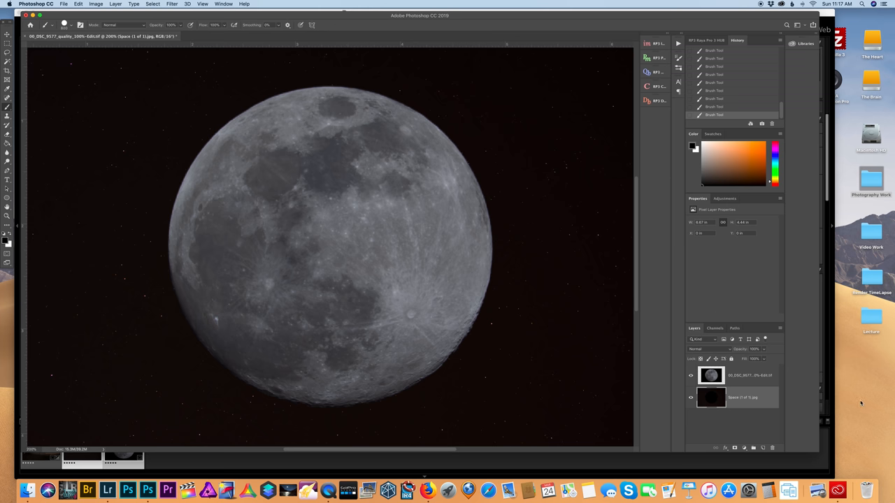
mouse_move(761, 448)
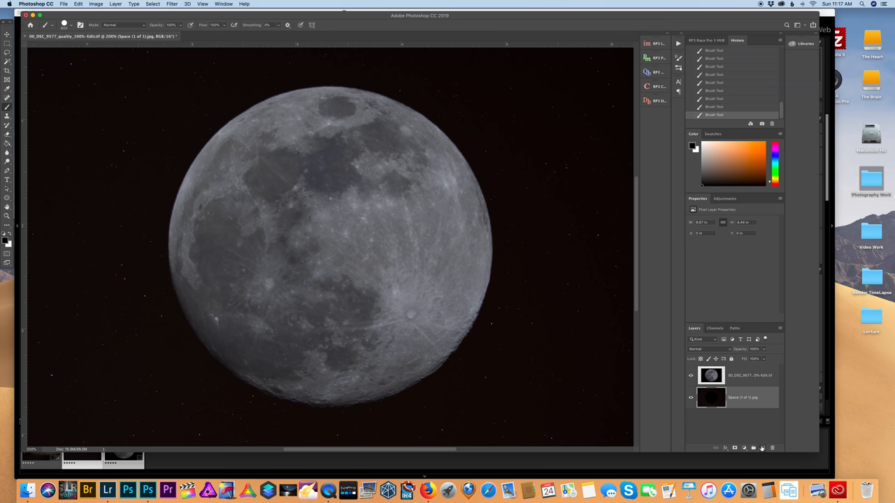
Step: Add a glow layer above the sky, paint soft white over the moon with an 800 px brush
left_click(762, 448)
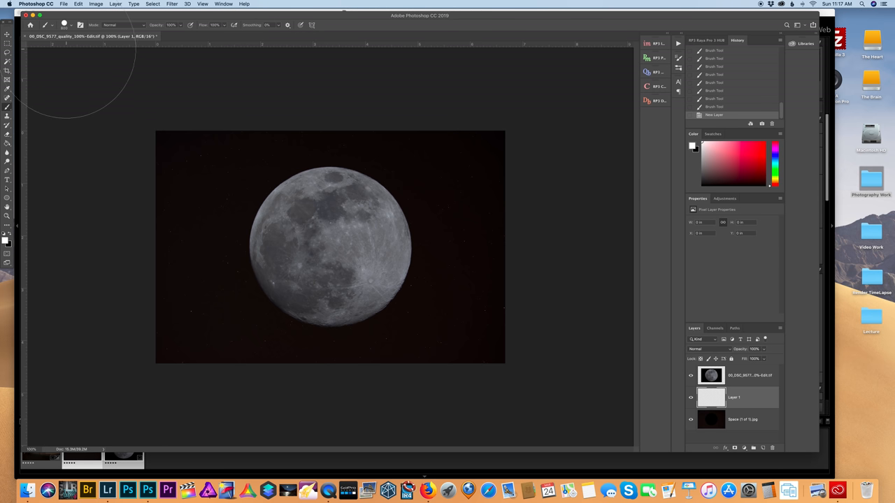
left_click(64, 25)
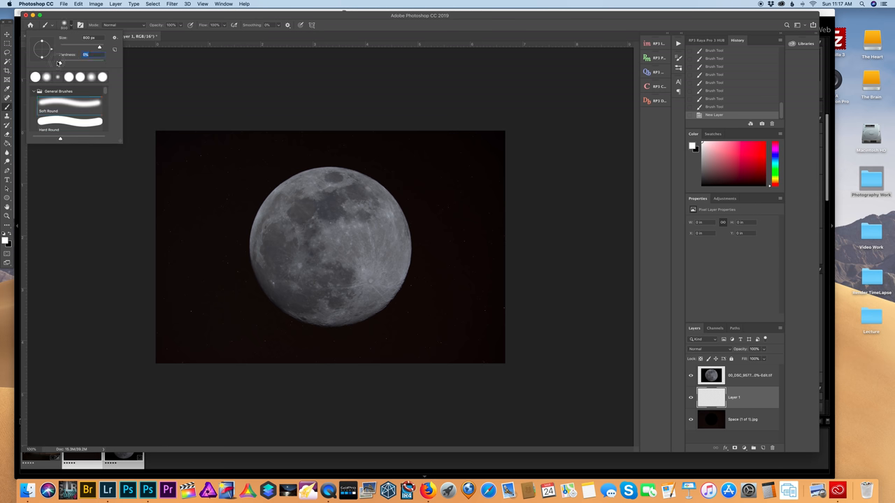
mouse_move(203, 109)
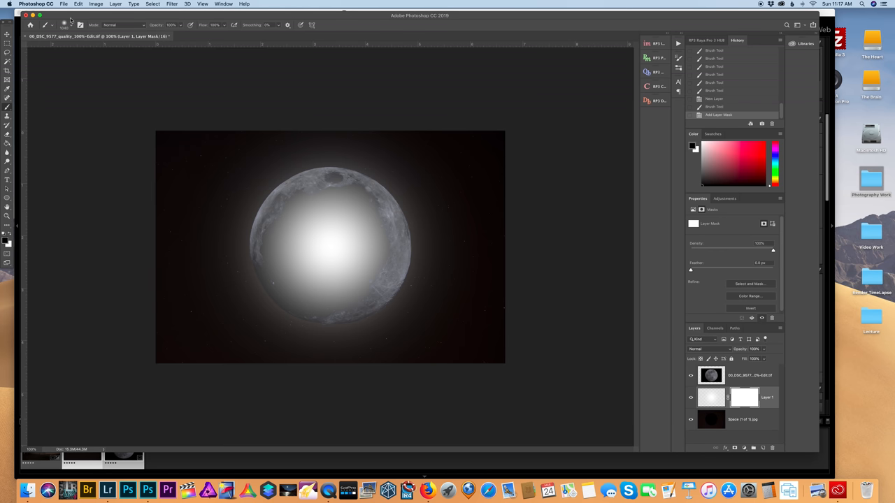
left_click(64, 24)
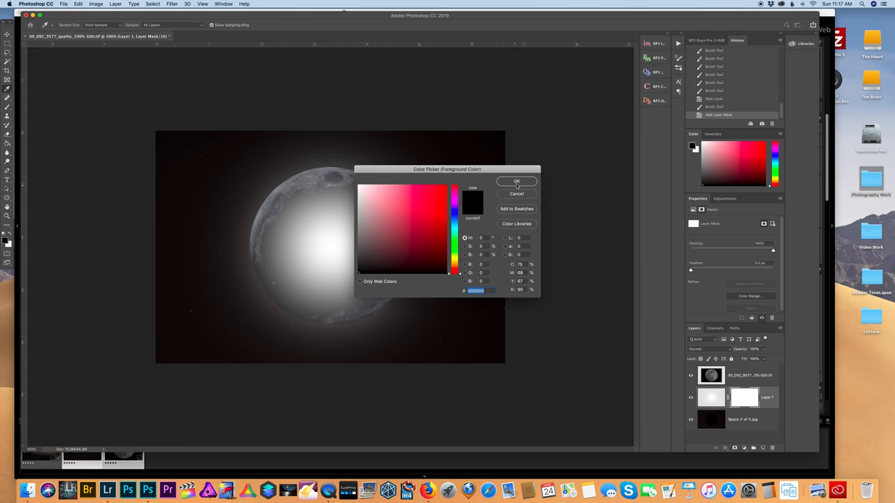
Step: Paint black on the glow layer's mask over the moon's disc, leaving an edge halo
left_click(516, 181)
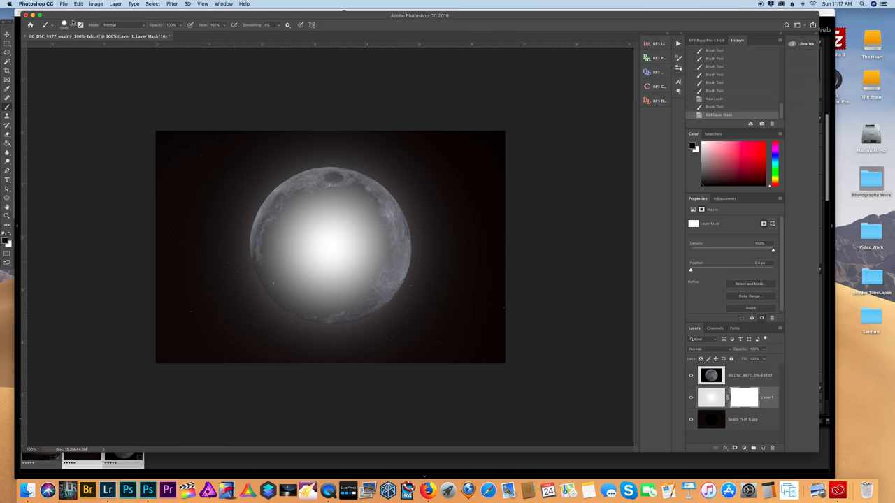
left_click(53, 24)
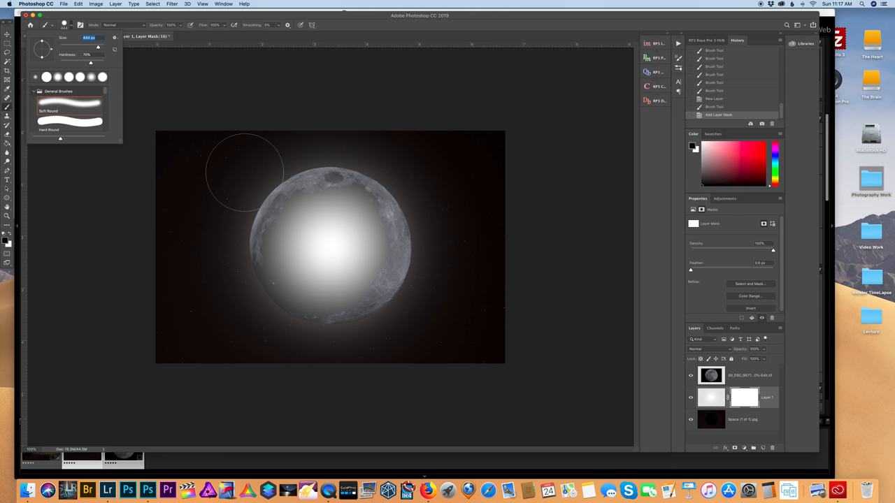
left_click(98, 48)
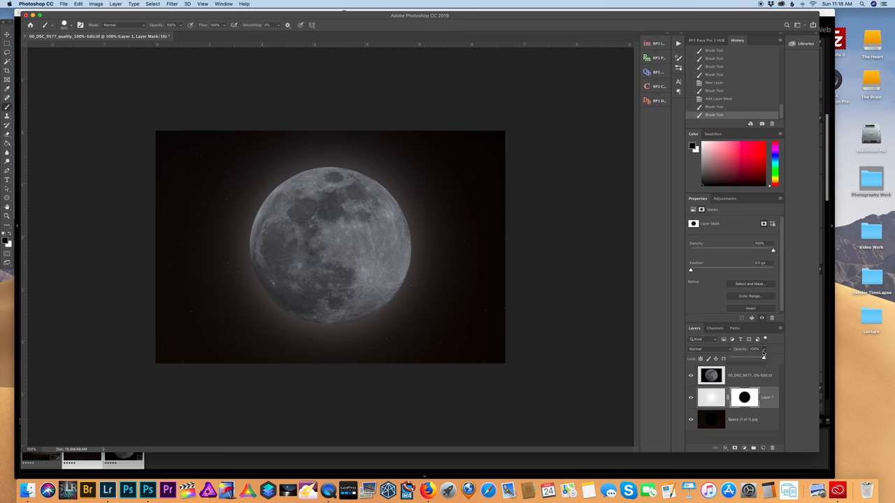
Step: Lower Layer 1's glow opacity to 43%
left_click_drag(763, 356, 732, 359)
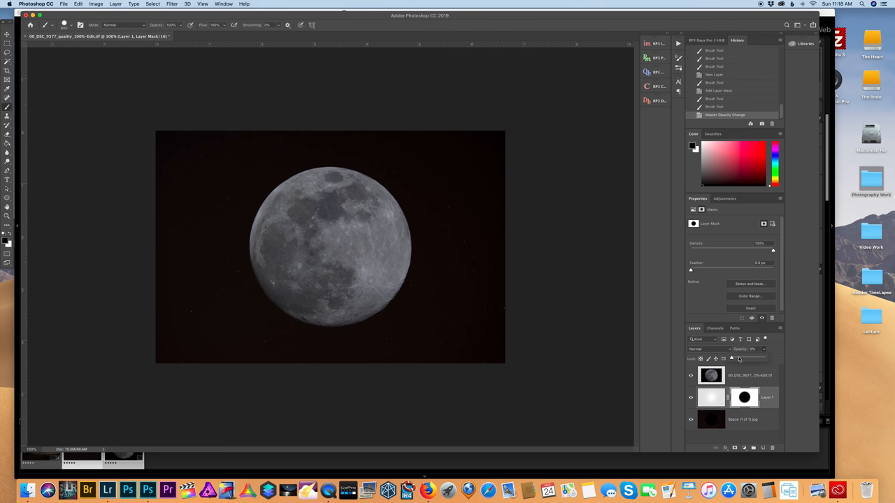
left_click_drag(739, 358, 755, 358)
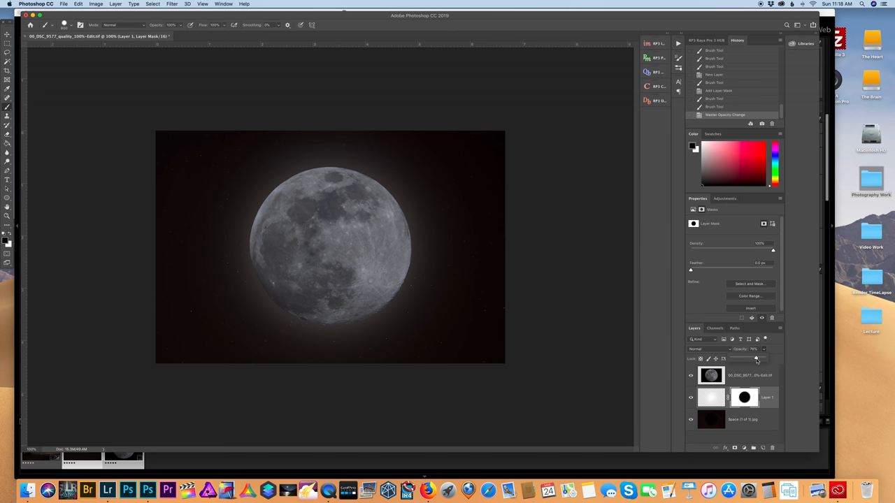
left_click_drag(755, 359, 750, 359)
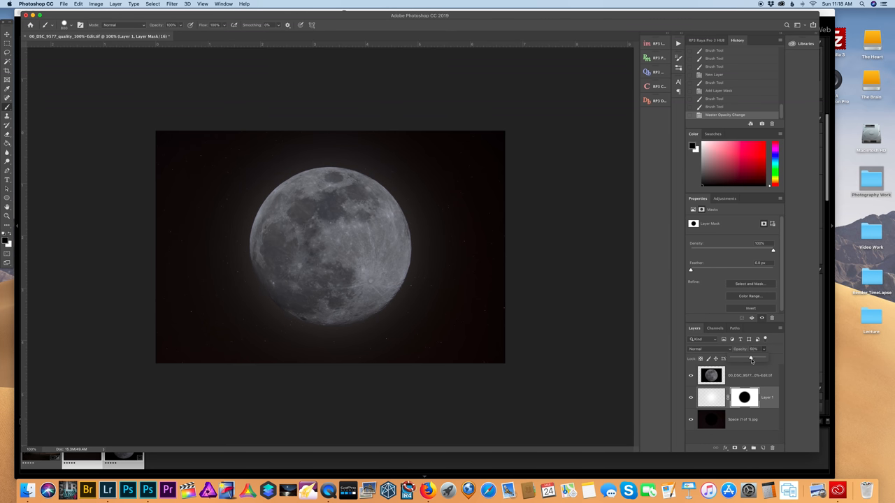
mouse_move(161, 106)
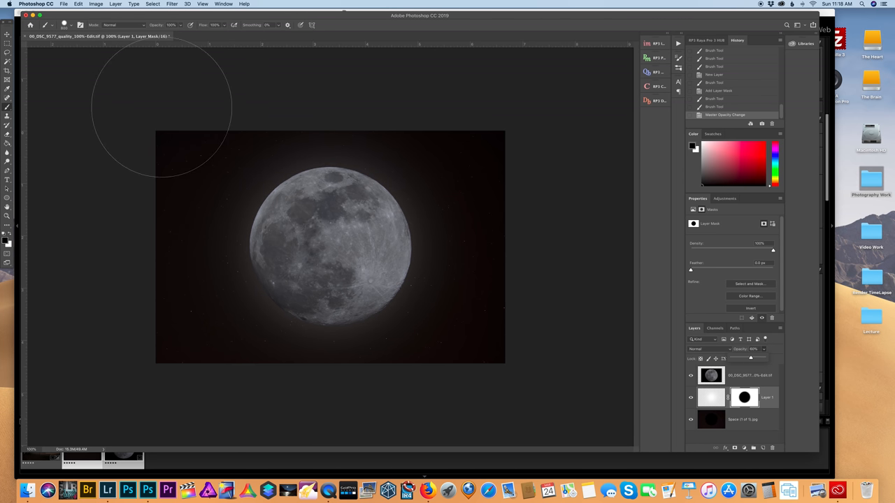
mouse_move(300, 182)
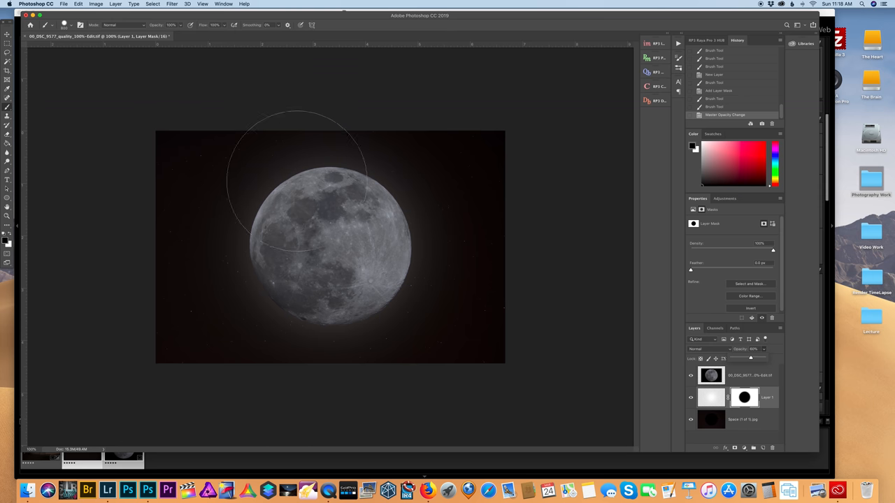
mouse_move(434, 129)
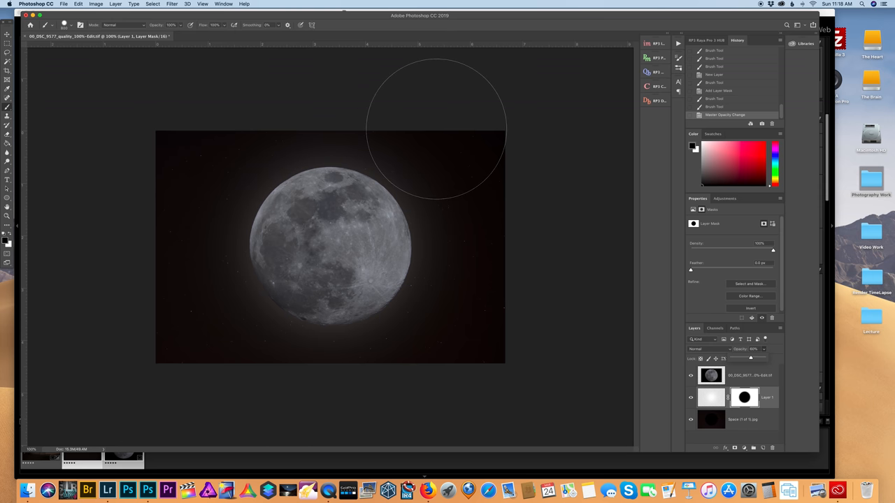
left_click(691, 397)
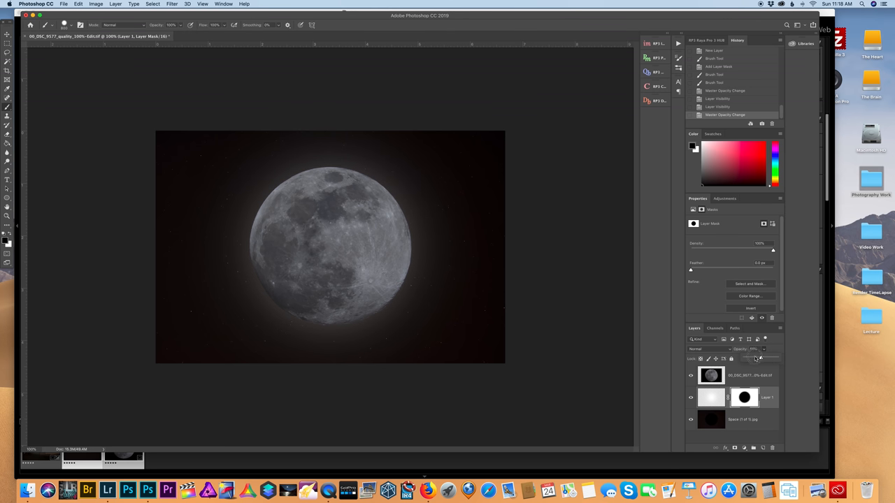
left_click_drag(767, 358, 759, 359)
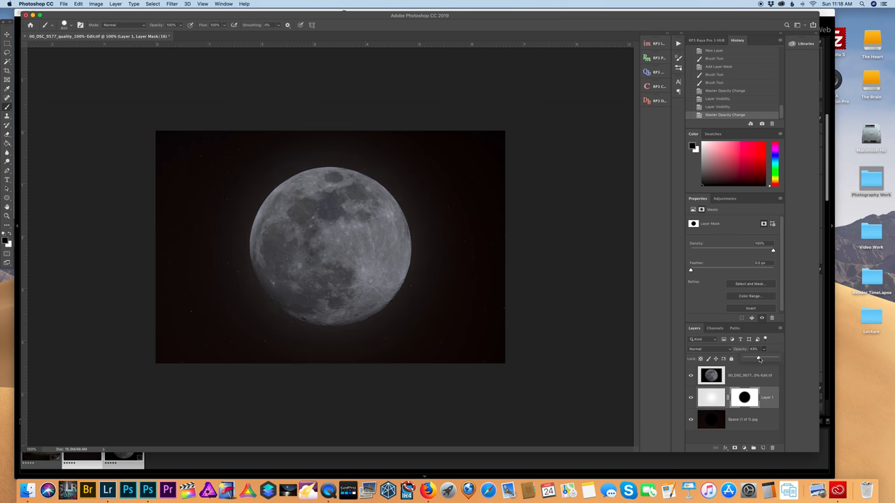